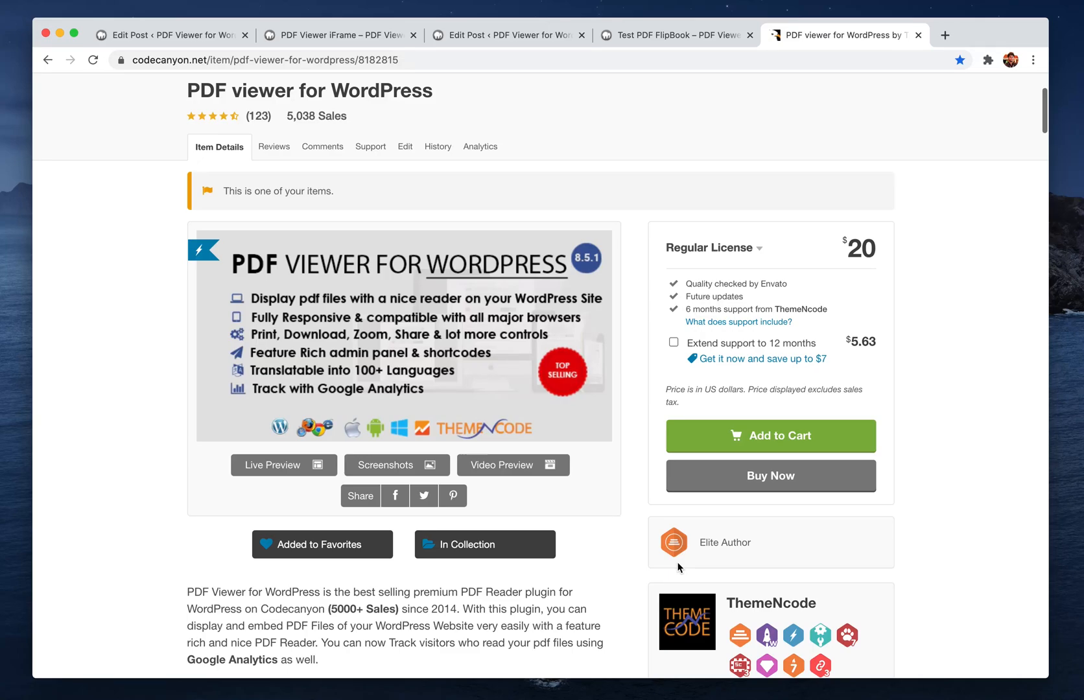
mouse_move(628, 447)
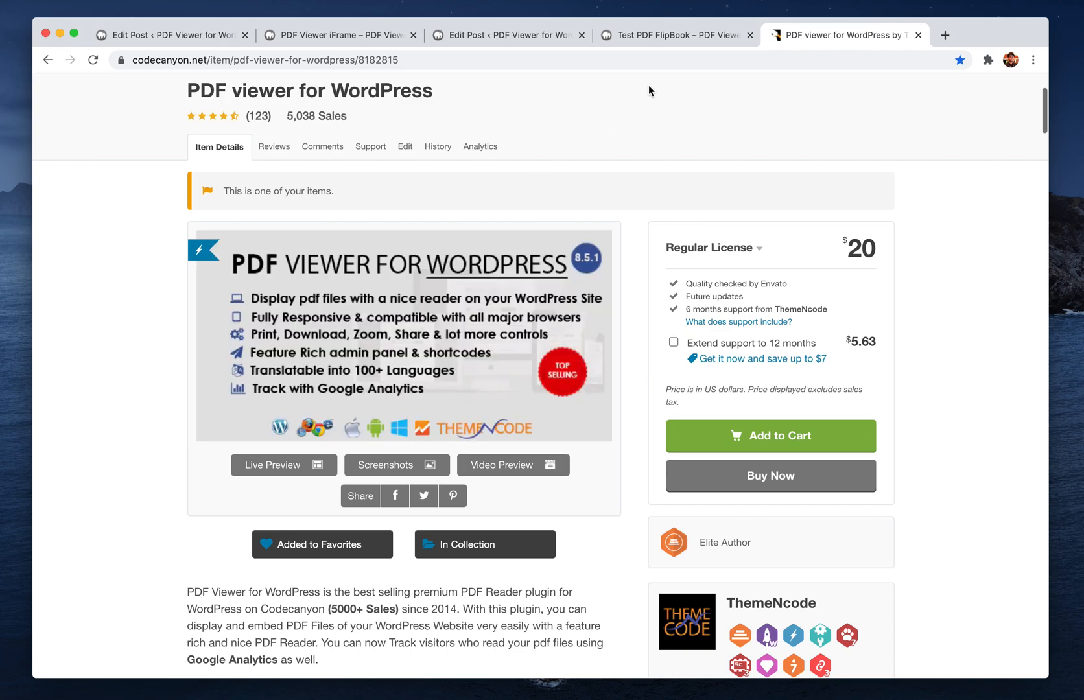
mouse_move(653, 75)
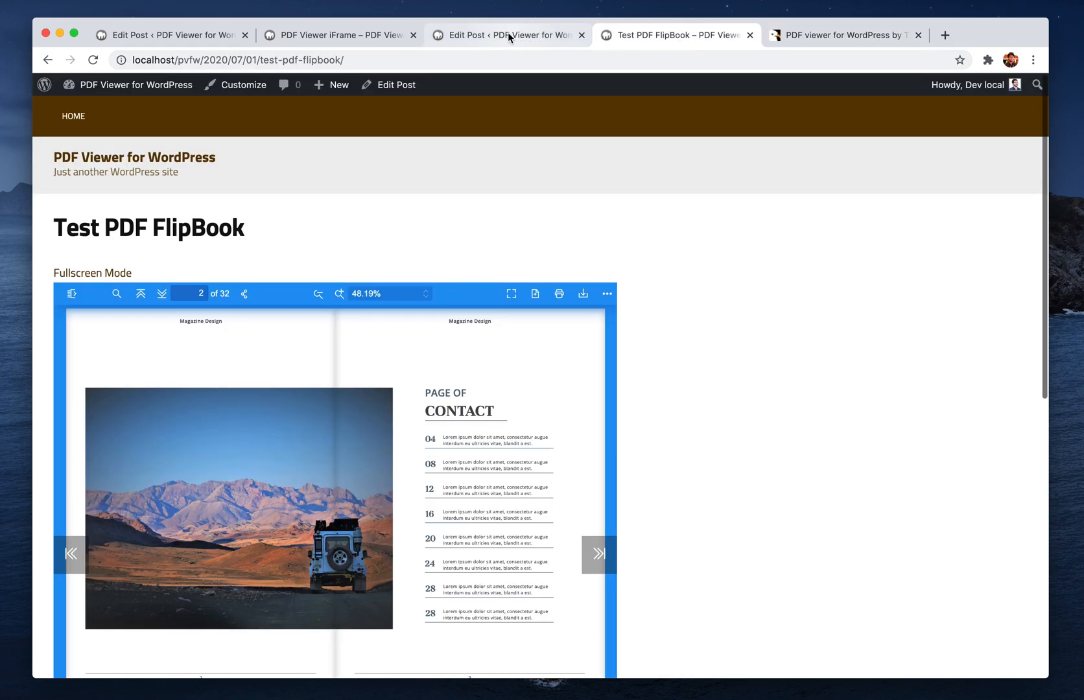
Step: Open the PDF Viewer iFrame post, page through the report, and open the ⋯ More Tools menu
click(339, 35)
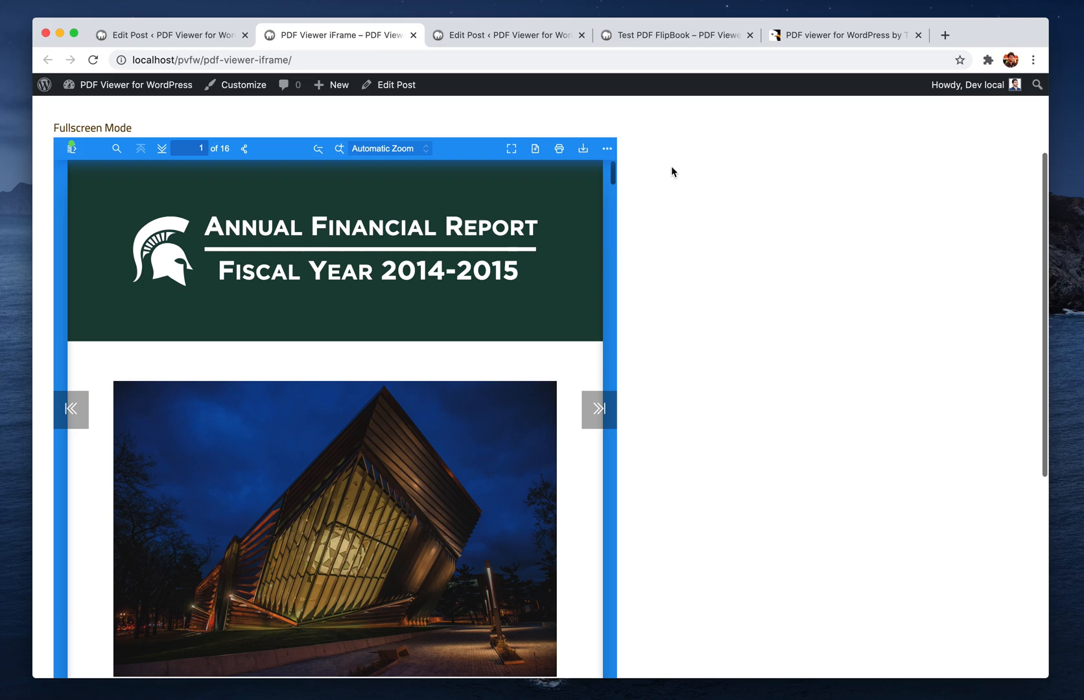
mouse_move(617, 205)
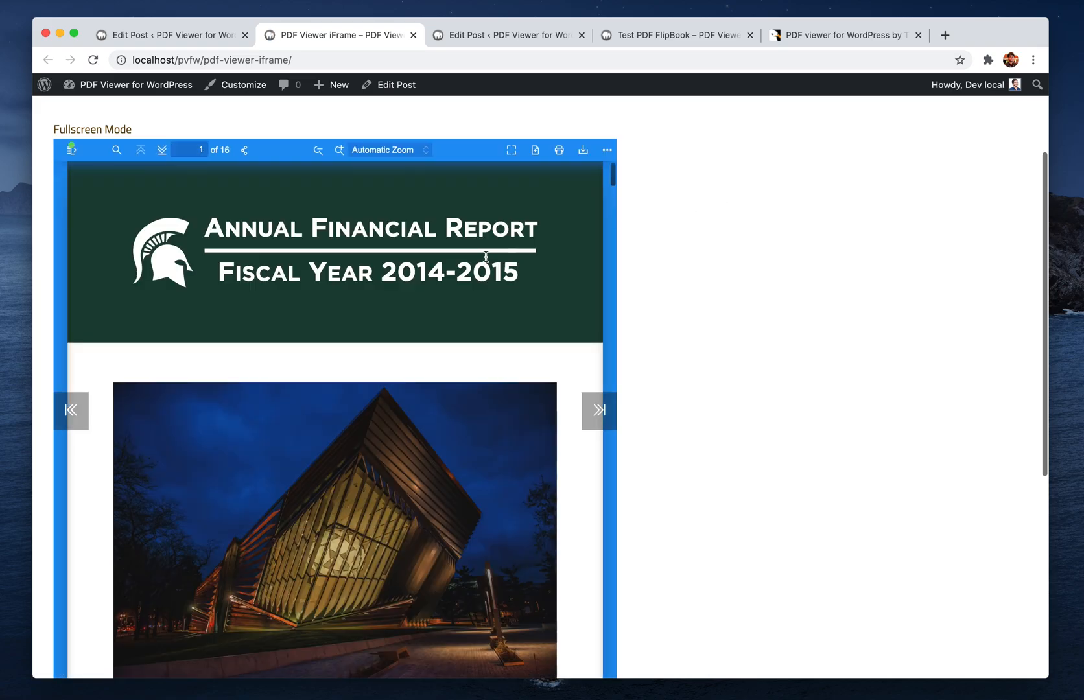
scroll(down, 3)
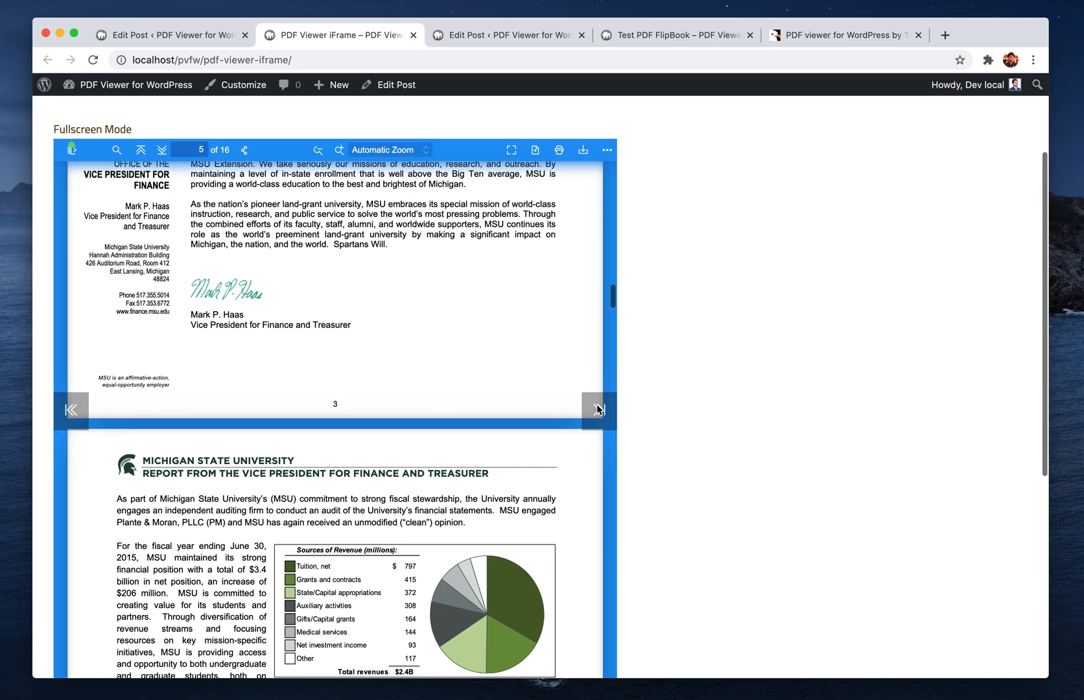
click(71, 410)
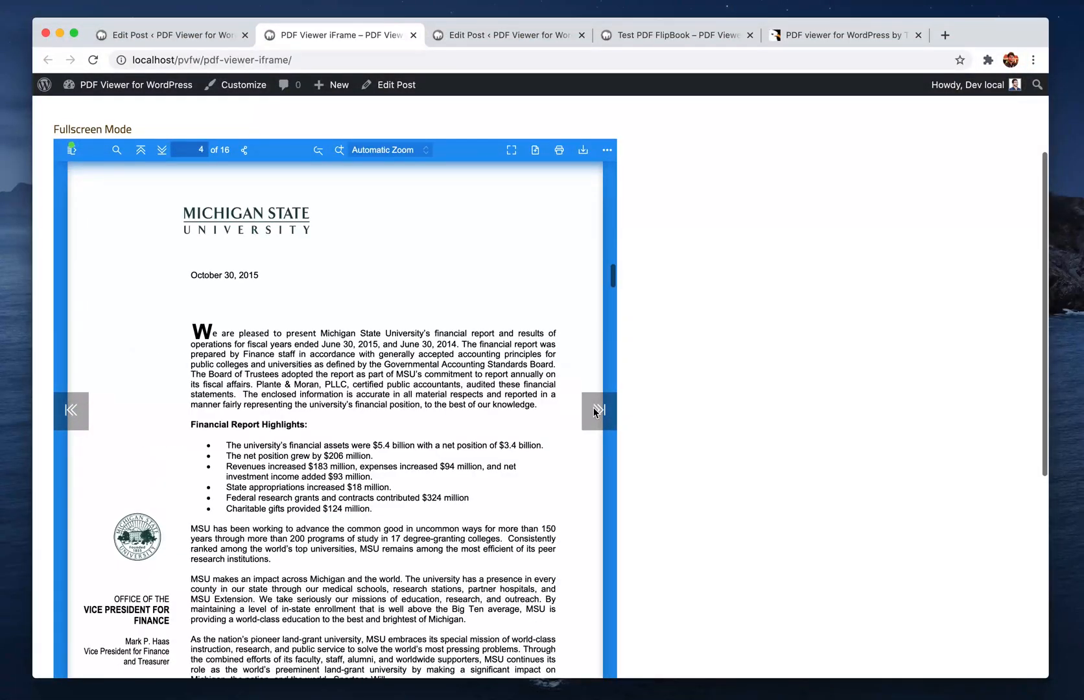
click(71, 409)
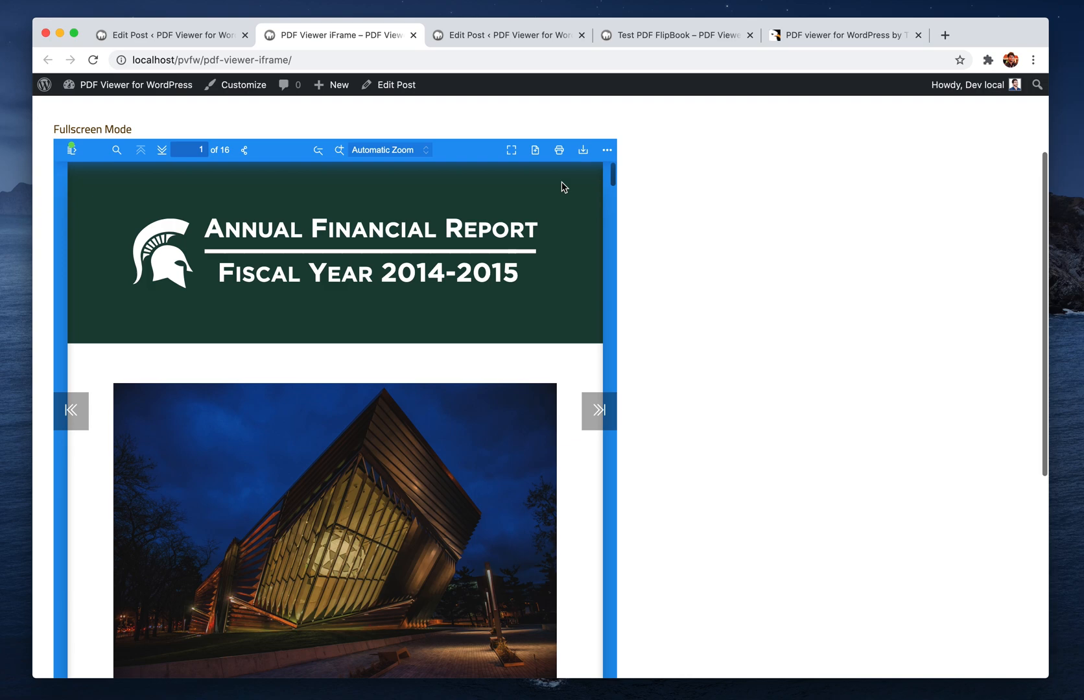
click(606, 150)
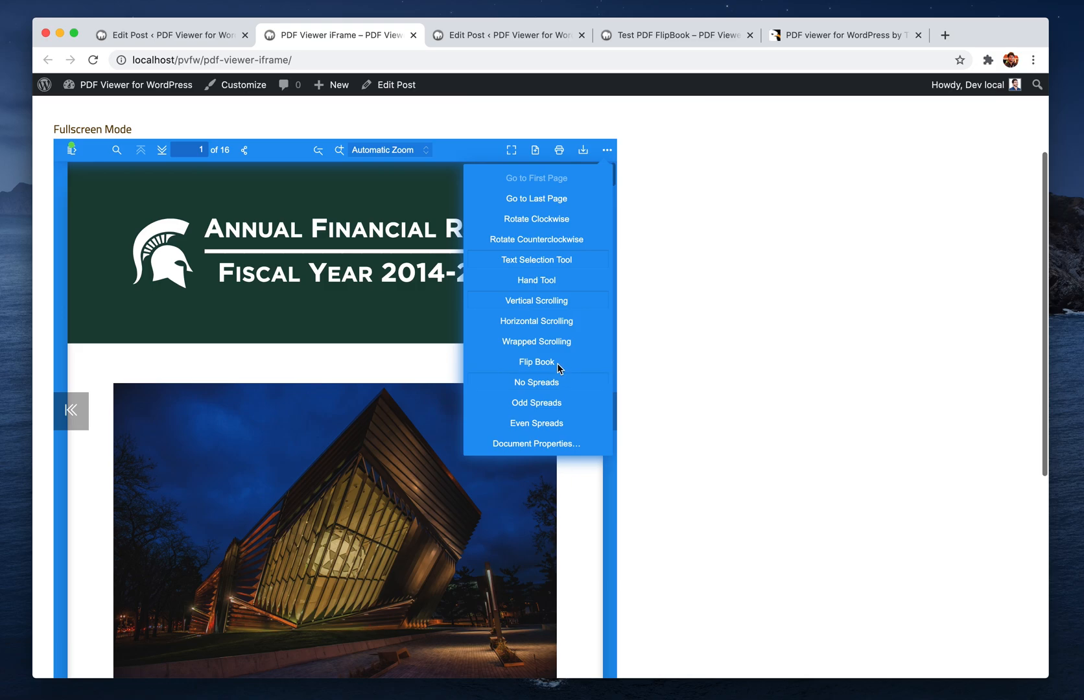
Step: Switch the report viewer to Flip Book mode and select Even Spreads from the ⋯ menu
click(535, 361)
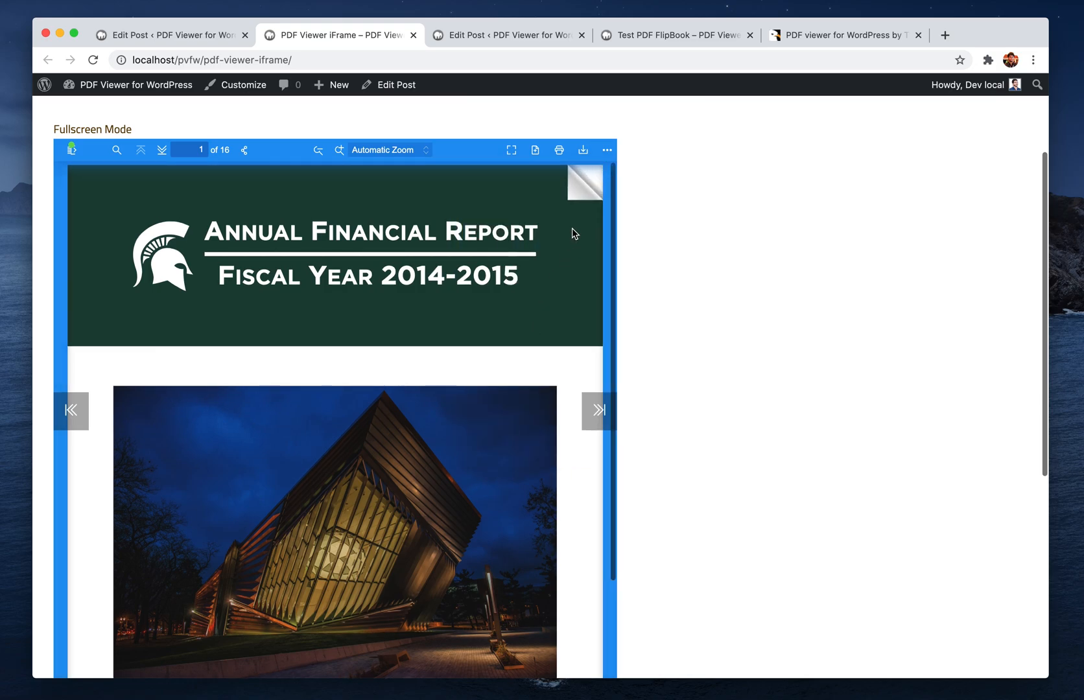
scroll(down, 3)
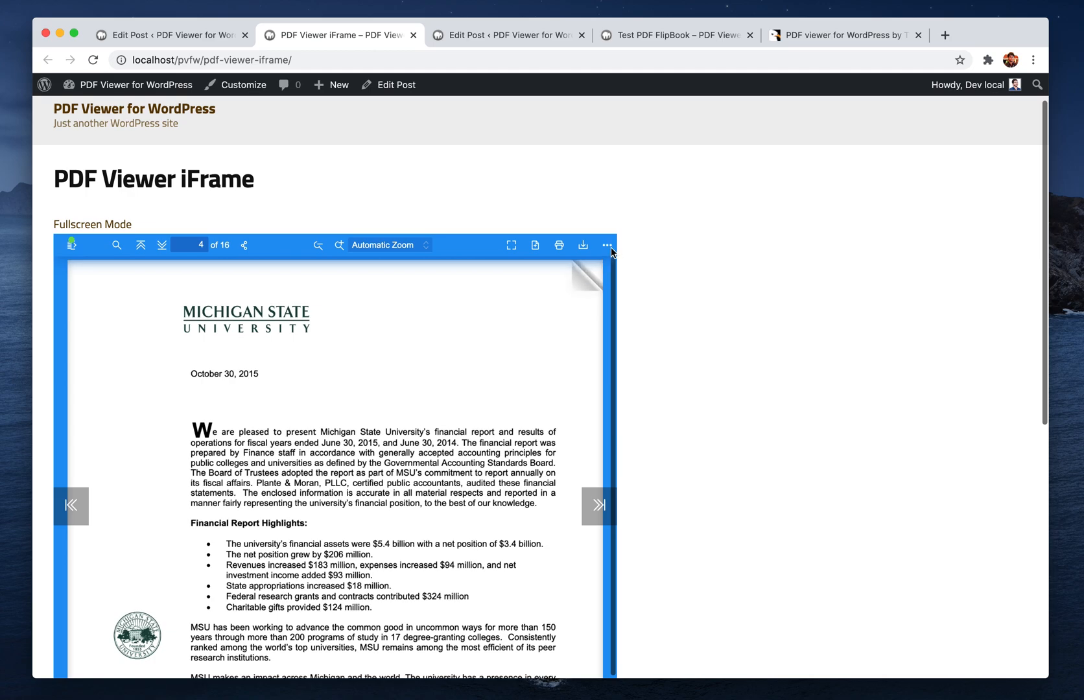
click(607, 245)
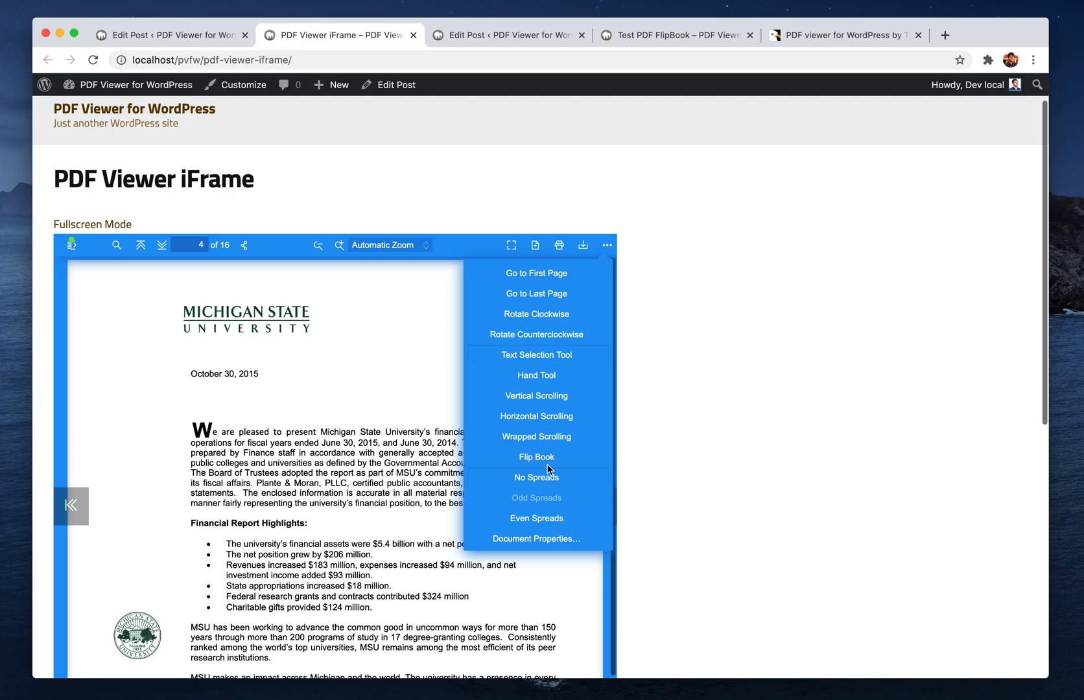
mouse_move(554, 506)
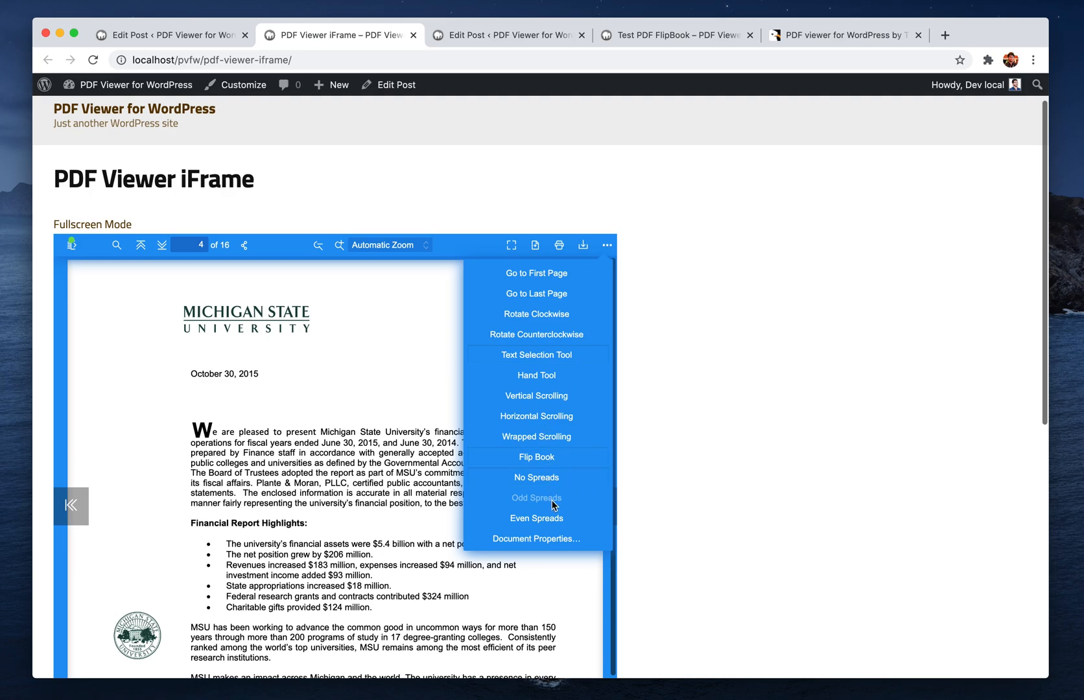
mouse_move(532, 525)
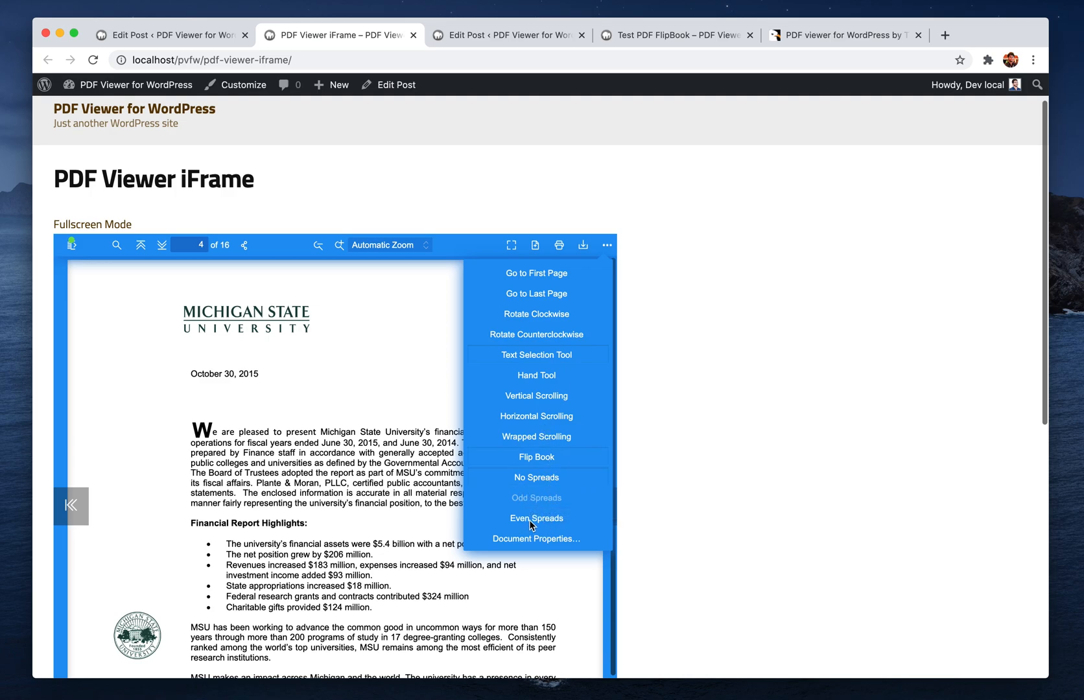
click(535, 518)
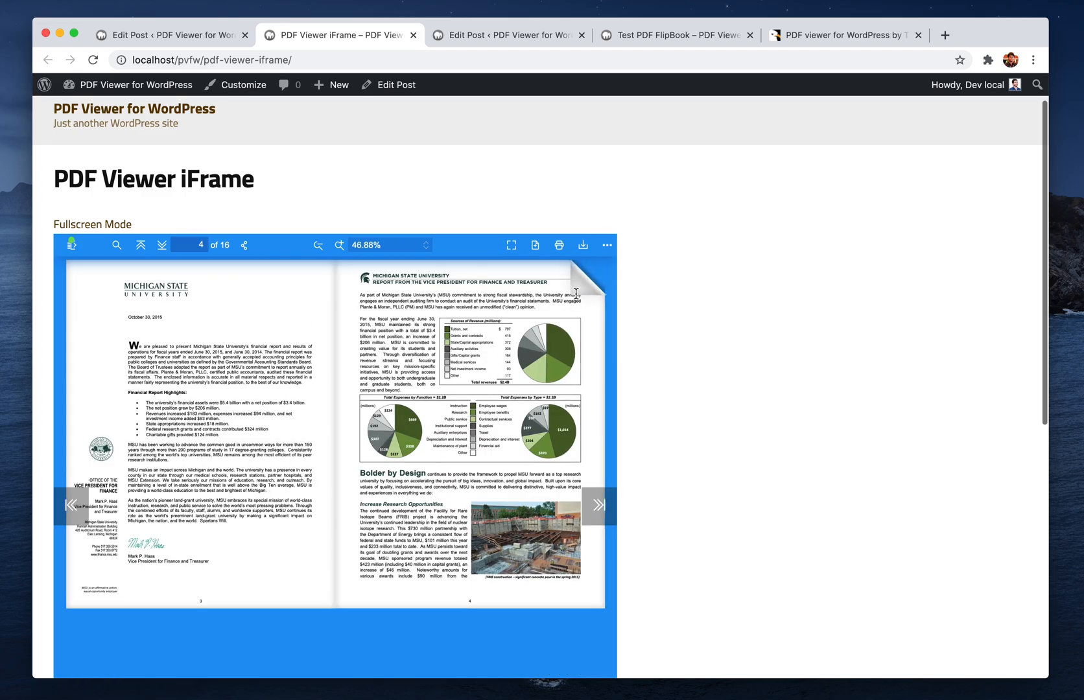
click(597, 504)
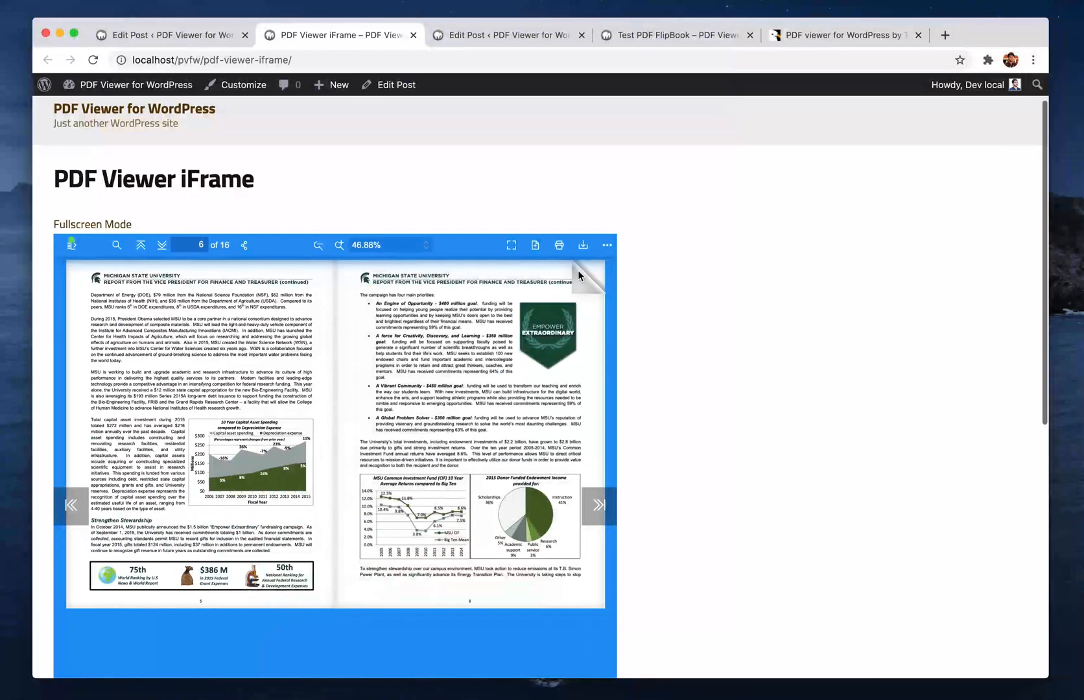
click(597, 504)
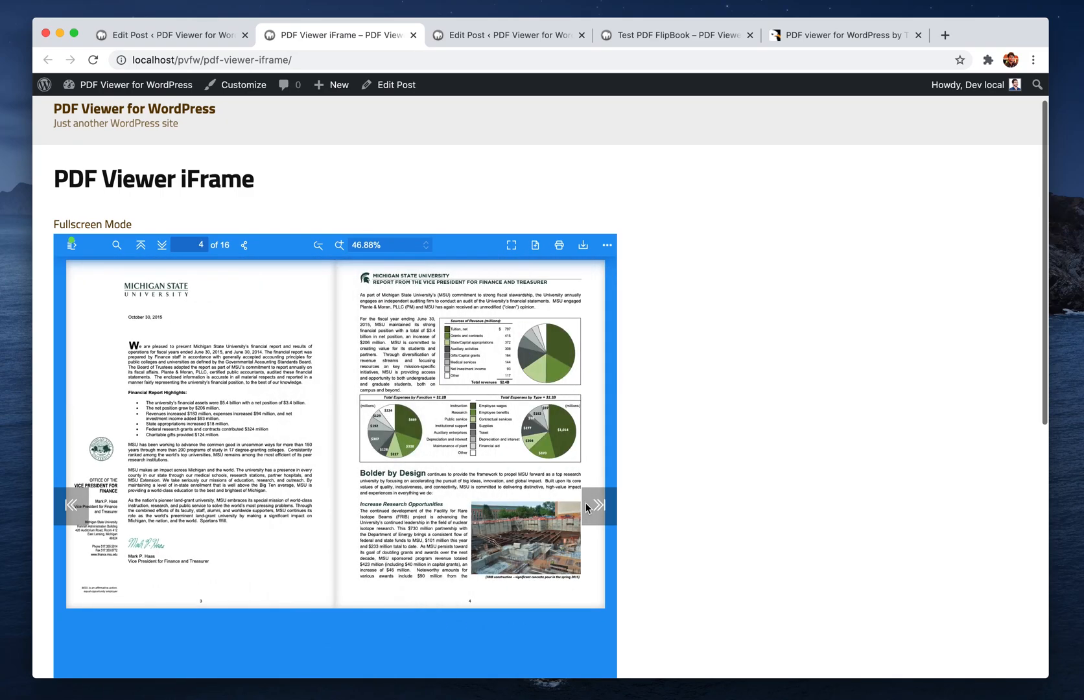
mouse_move(71, 504)
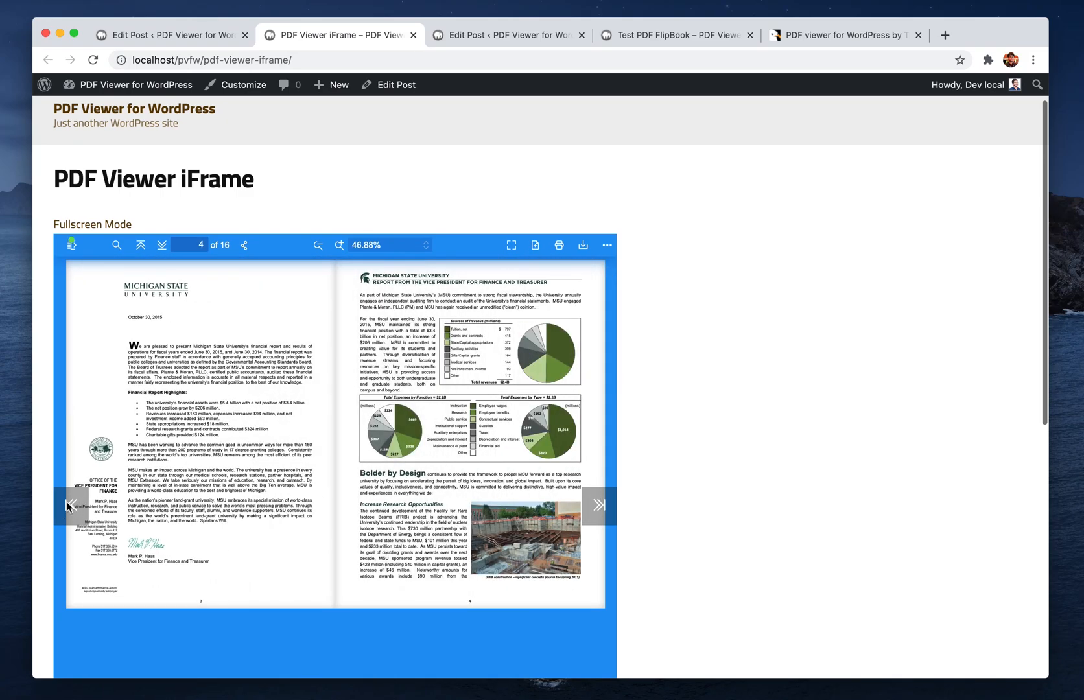
click(139, 244)
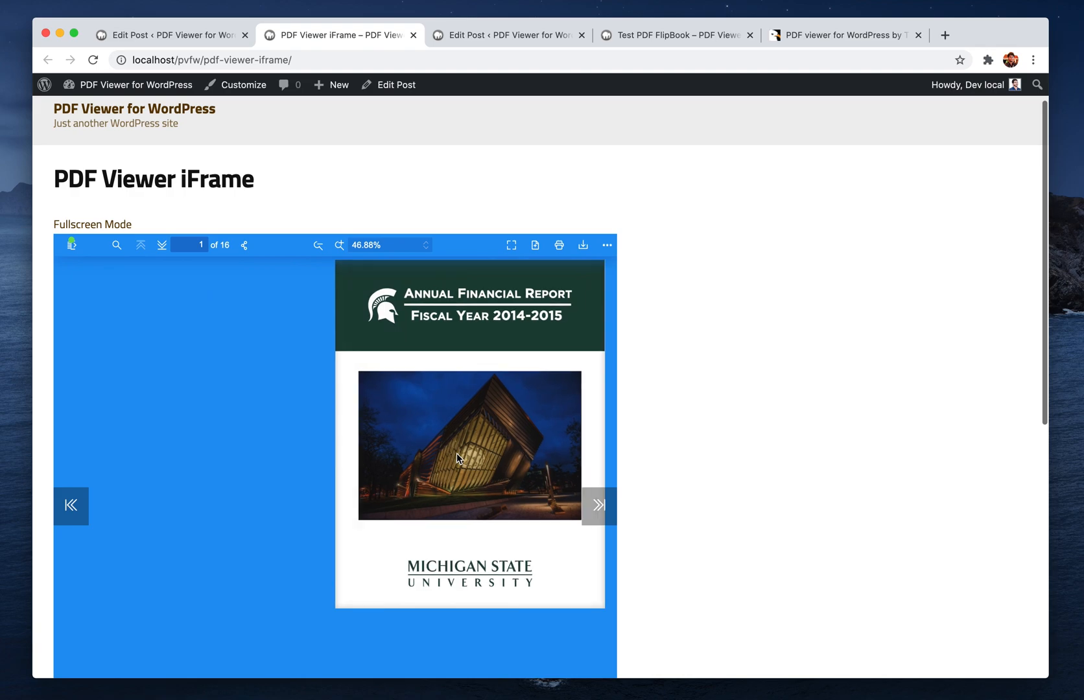
click(598, 506)
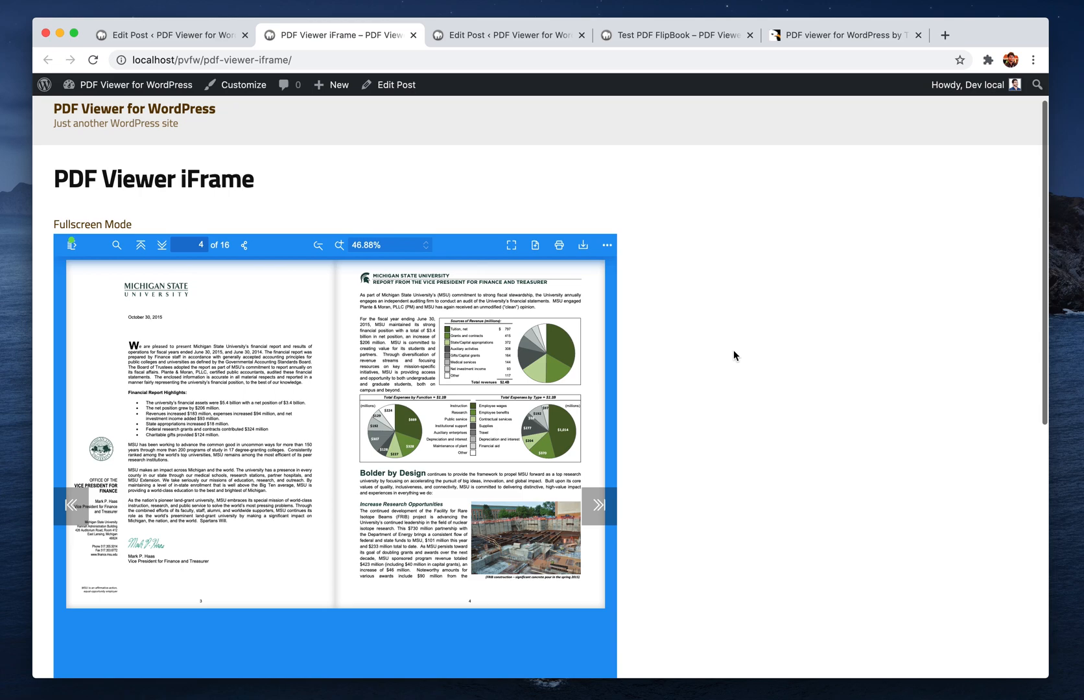
mouse_move(726, 351)
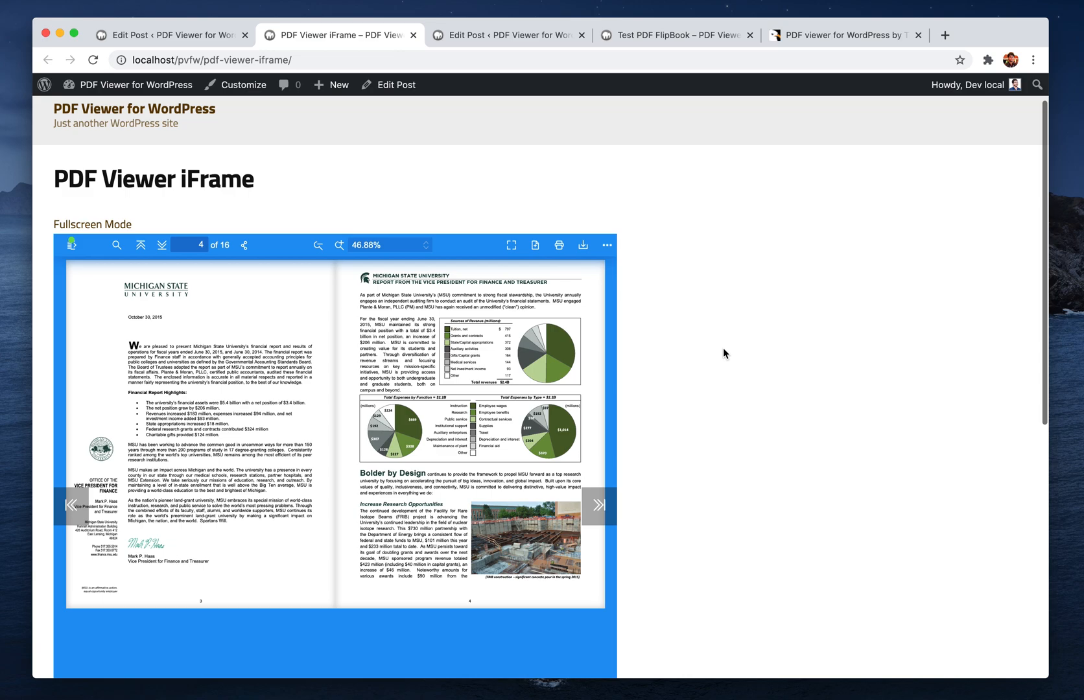
mouse_move(714, 303)
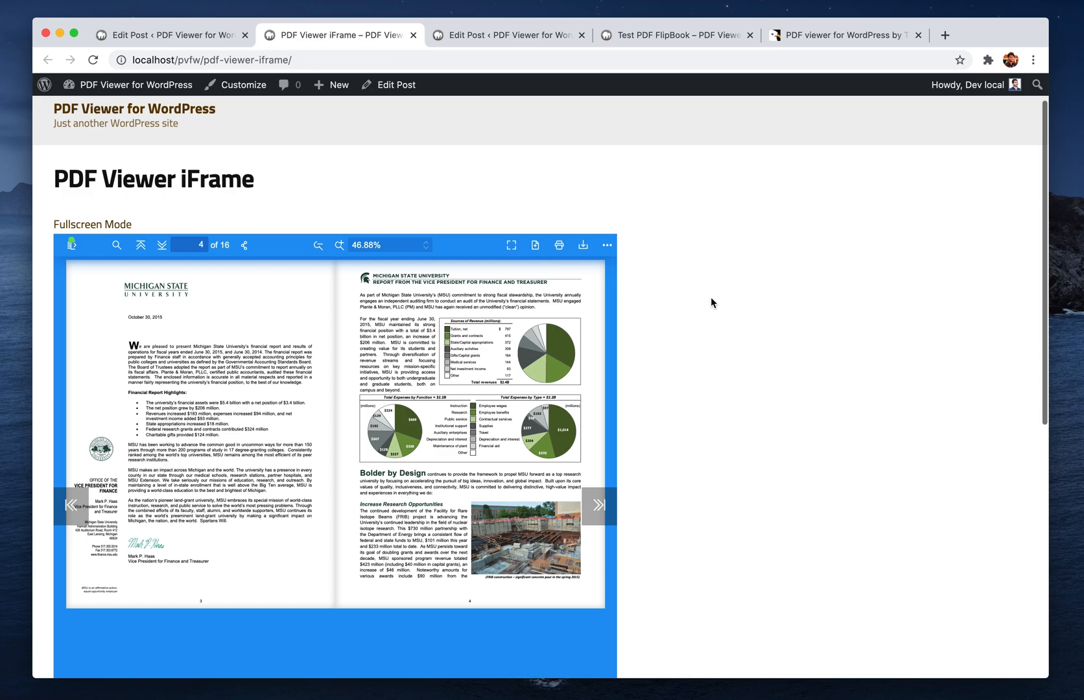
Step: Switch to the Test PDF FlipBook tab, reload it and open the published post
click(678, 34)
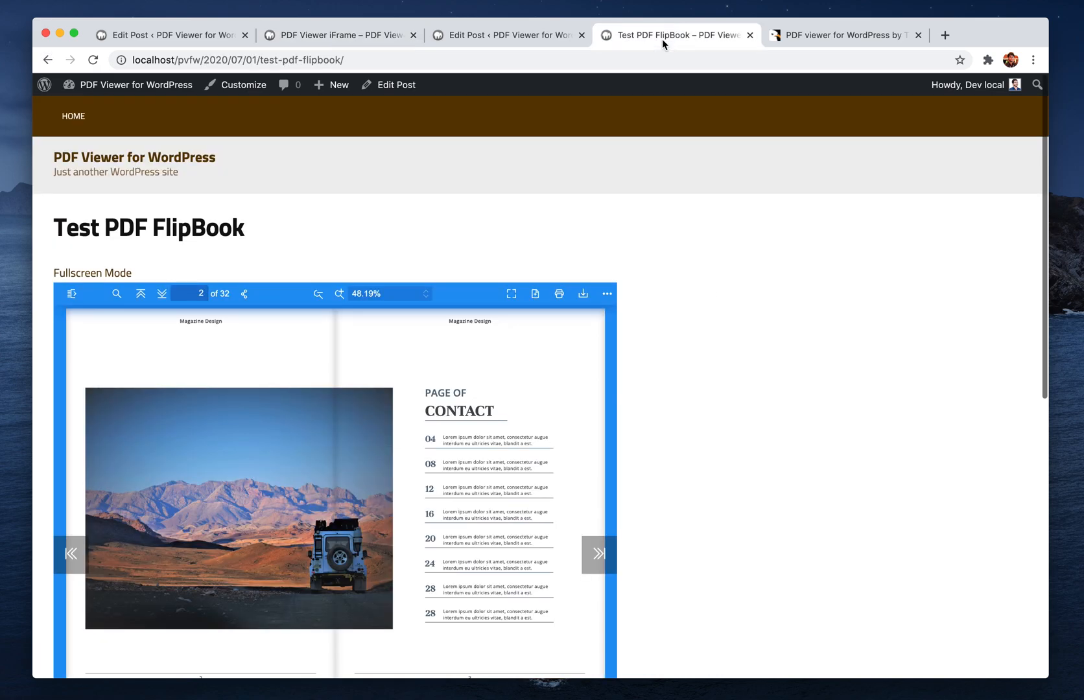
click(93, 60)
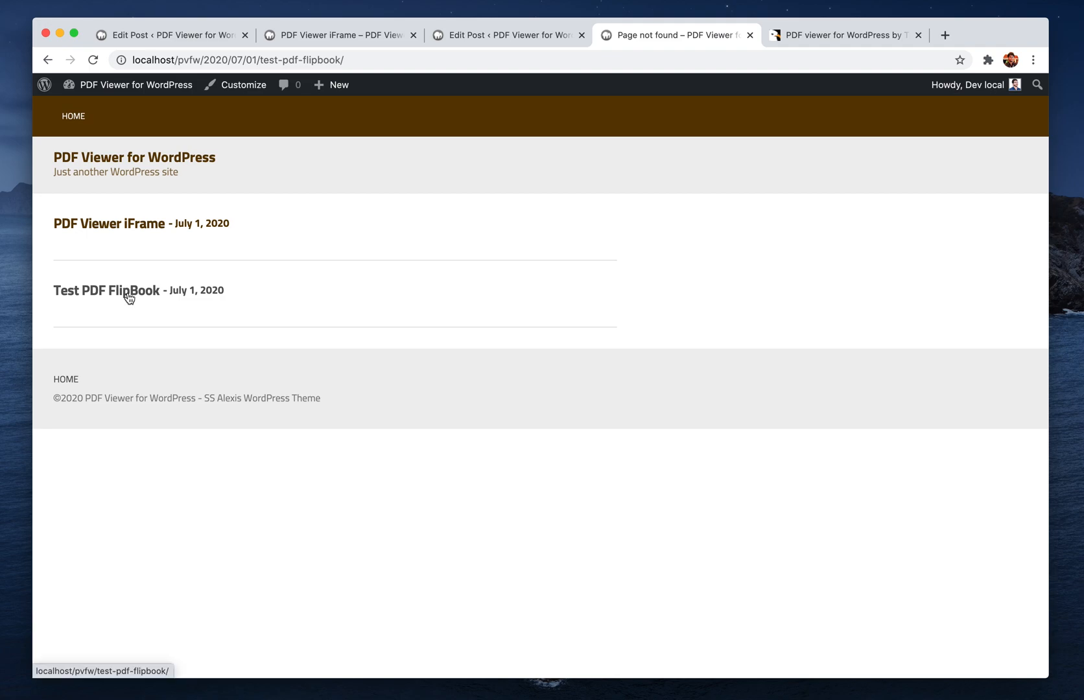
click(106, 290)
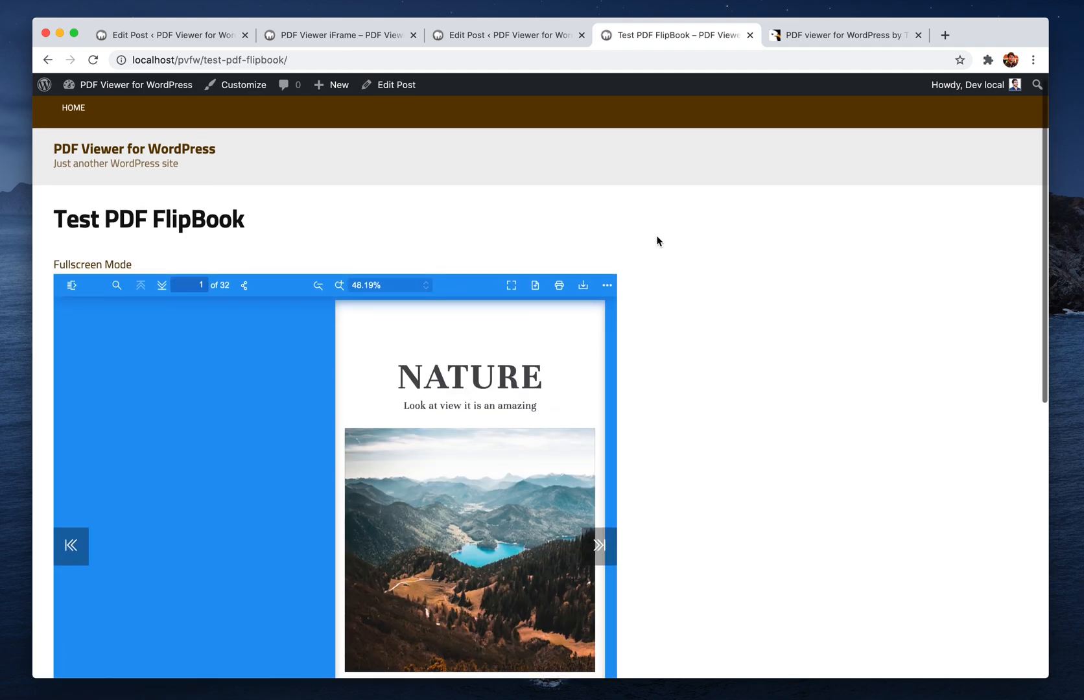
scroll(down, 3)
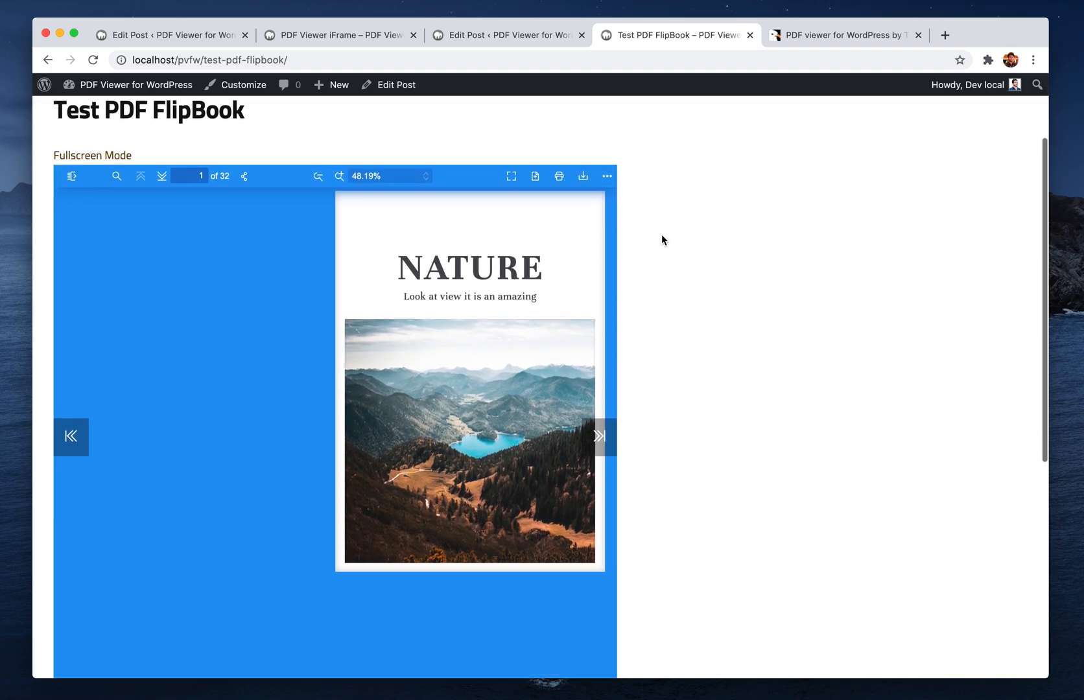
mouse_move(701, 222)
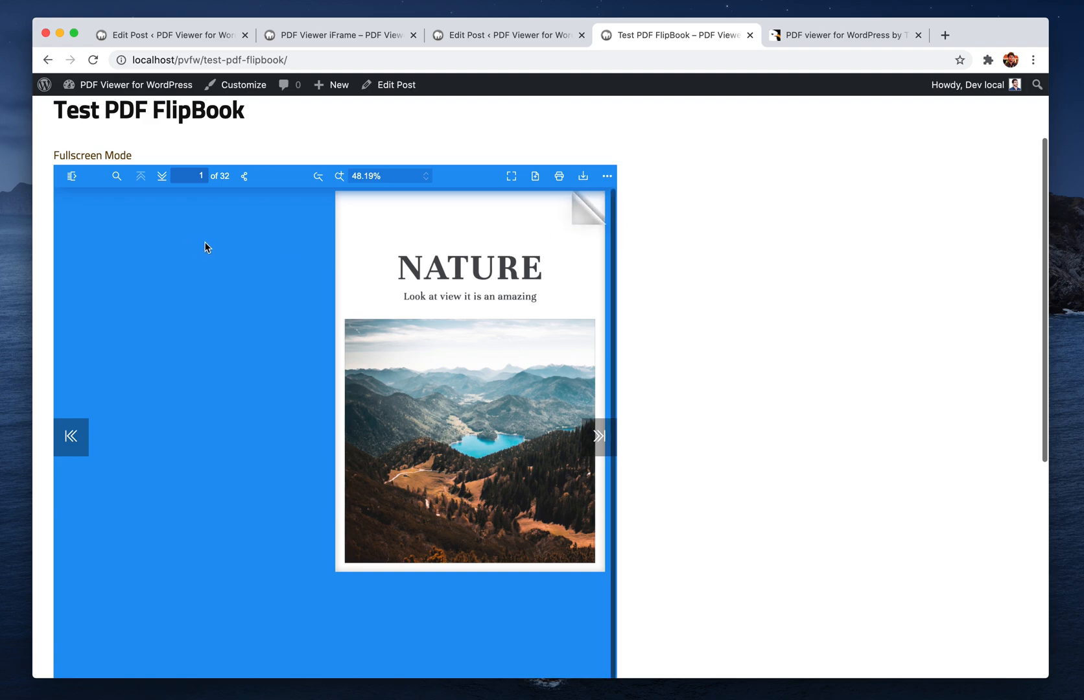
mouse_move(560, 224)
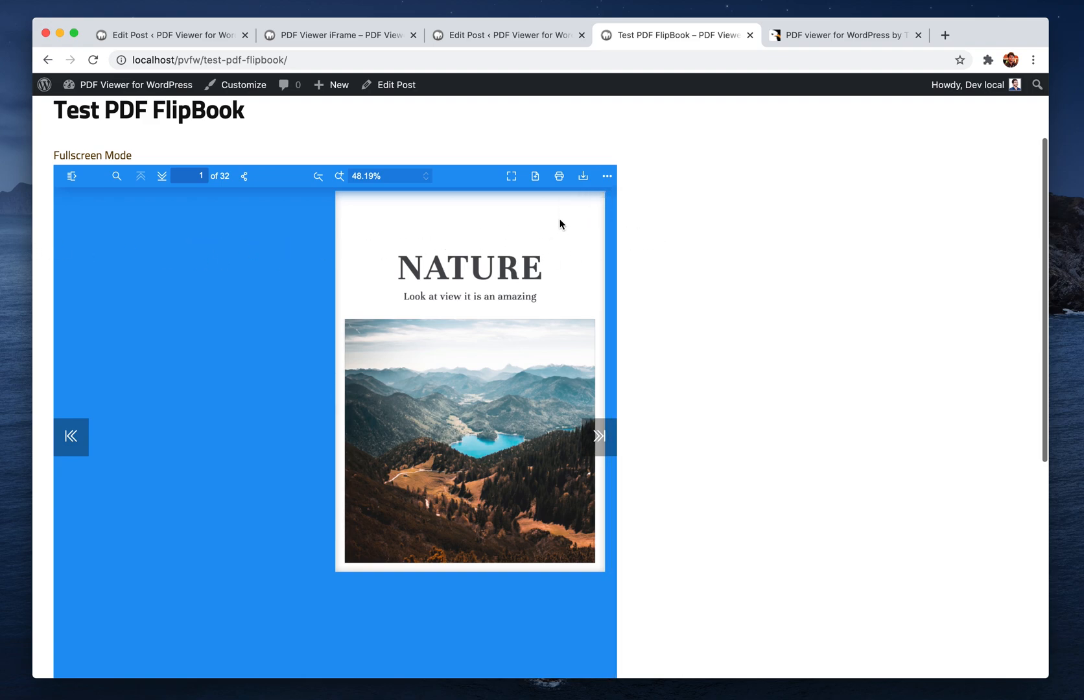
Step: Turn the flipbook from its cover through to the pages 8–9 spread
click(598, 437)
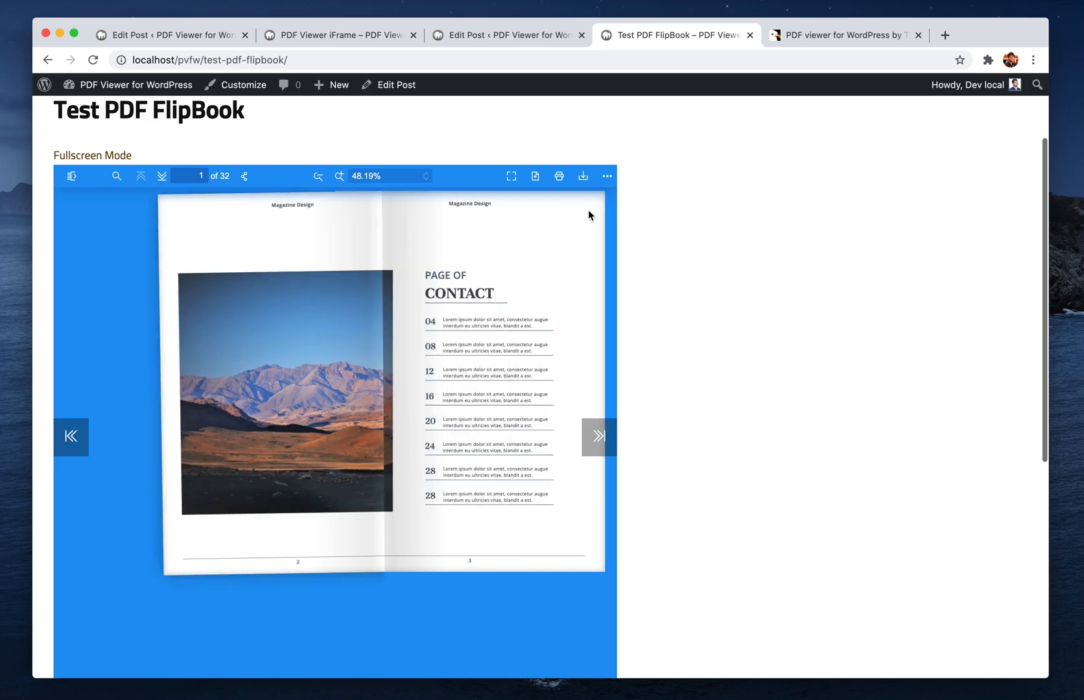
click(597, 436)
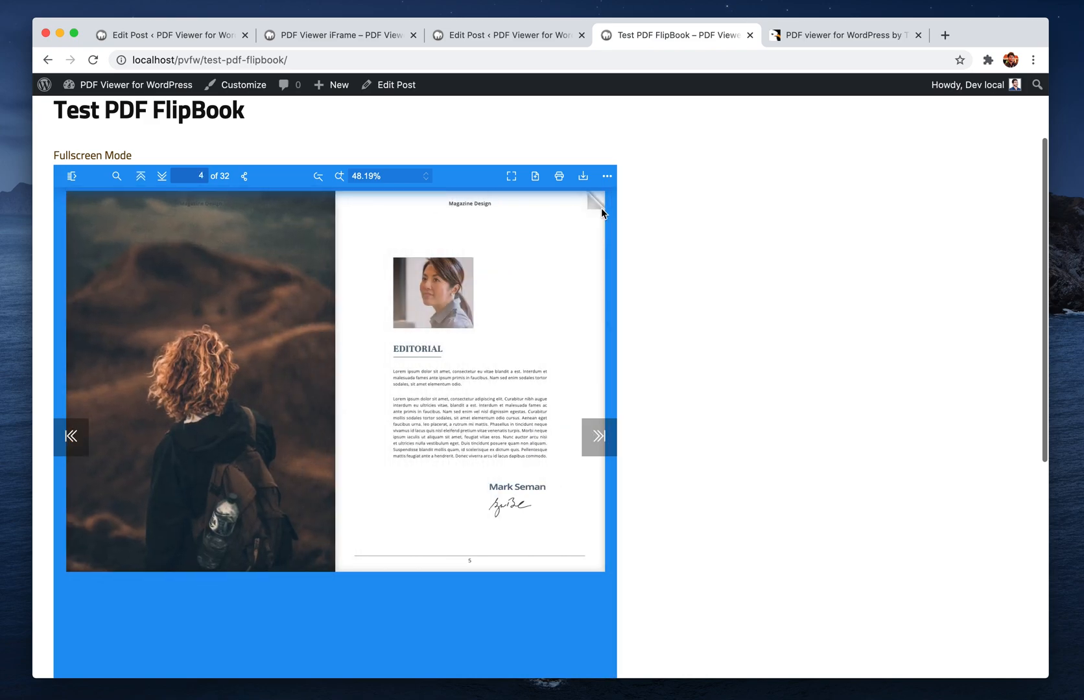
click(598, 437)
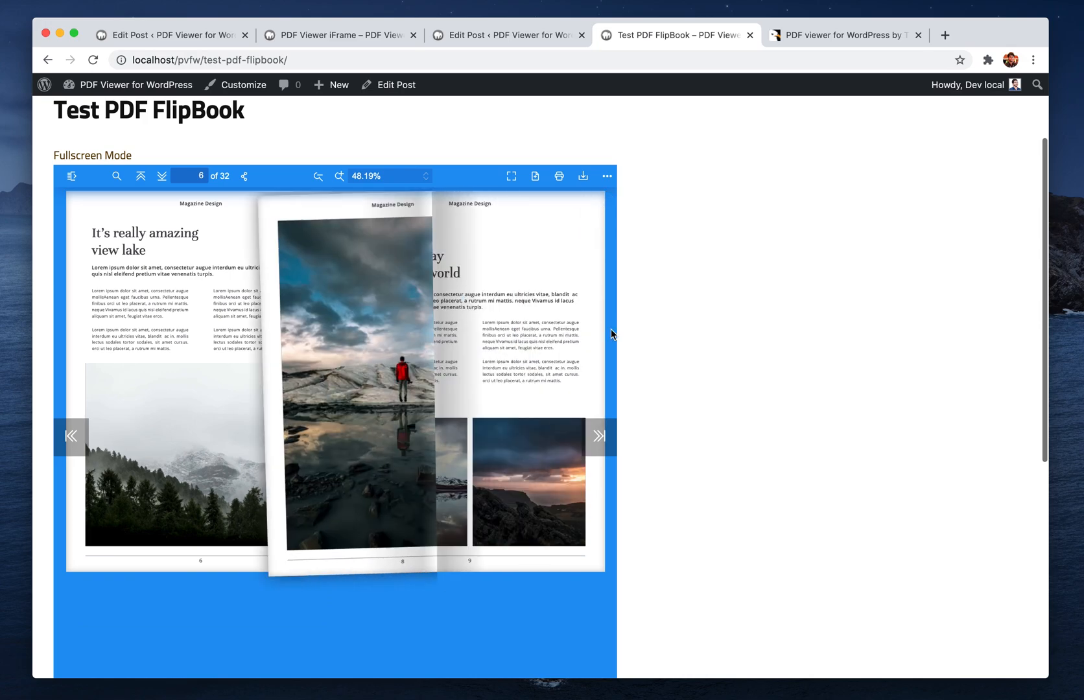
click(597, 435)
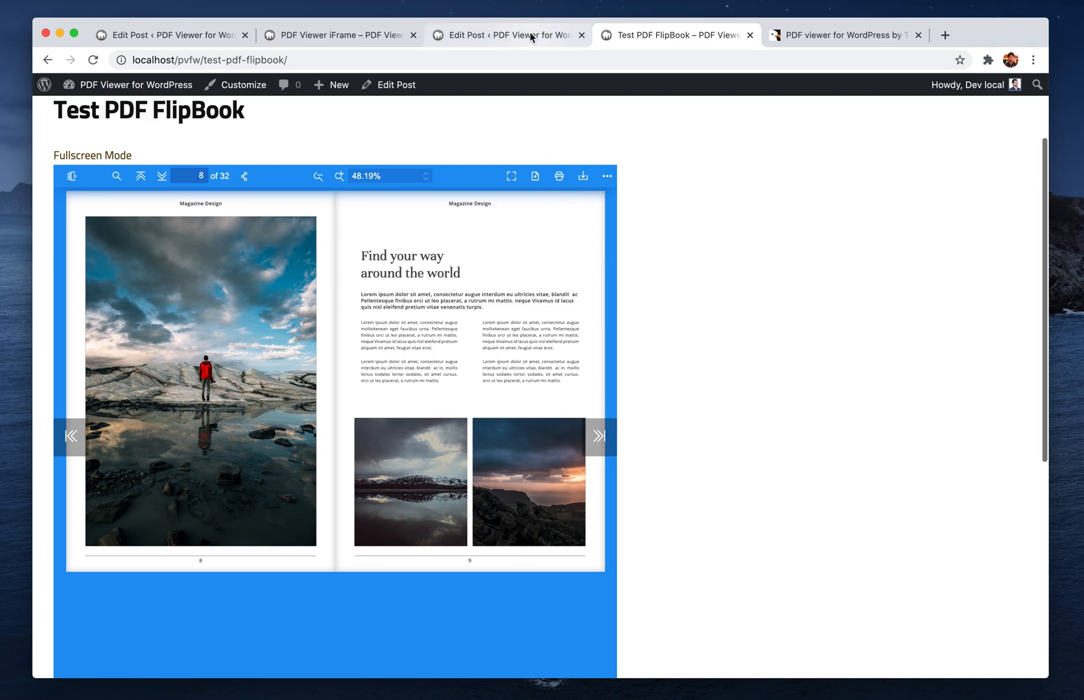
Step: In the Edit Post tab, change the shortcode's default_spread value to 2
click(509, 35)
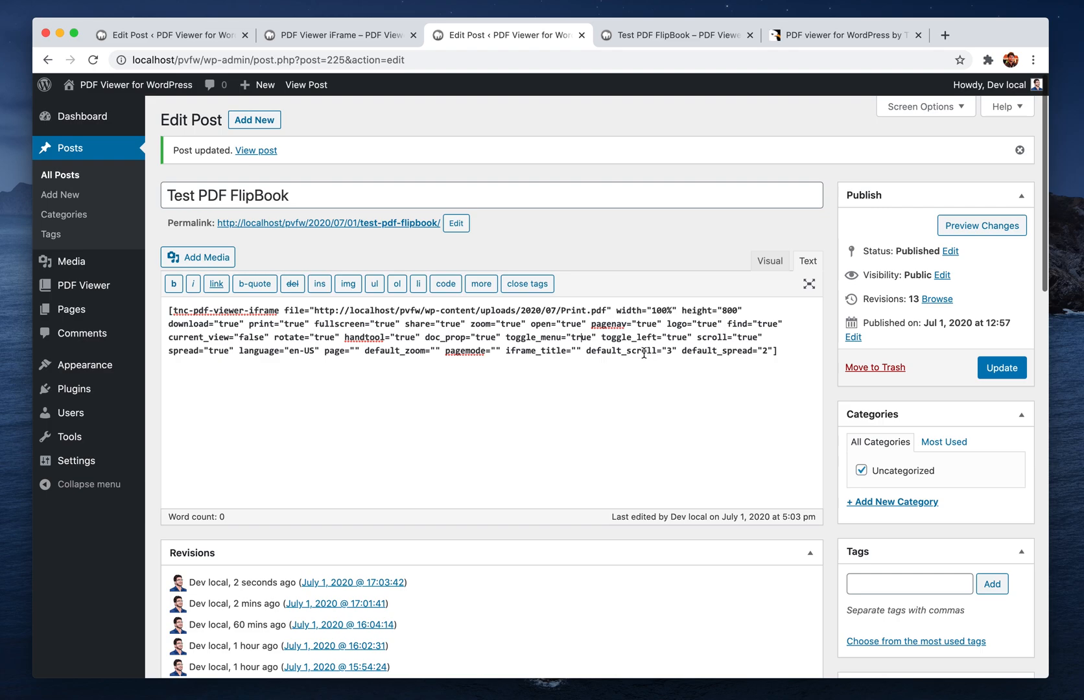
double_click(623, 351)
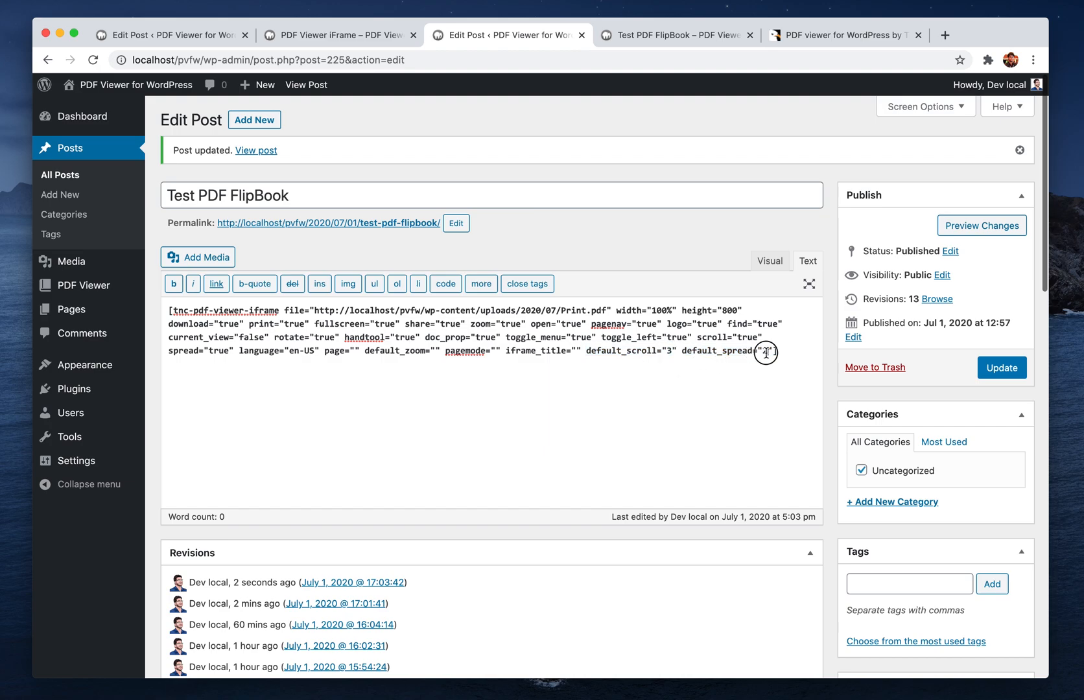
text(2)
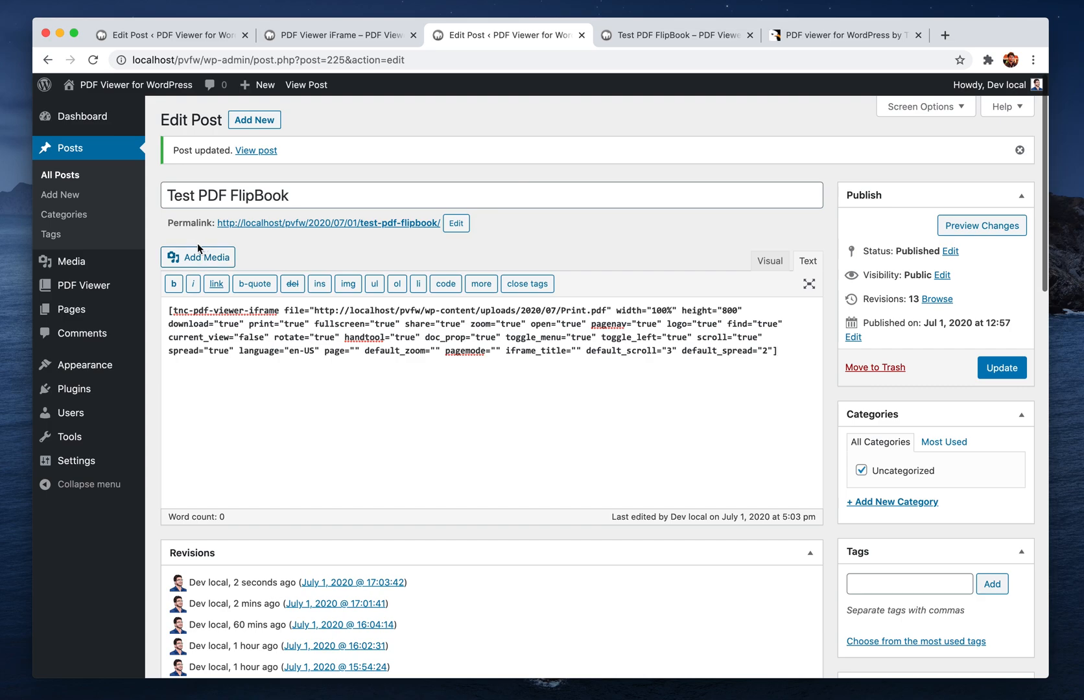
mouse_move(83, 286)
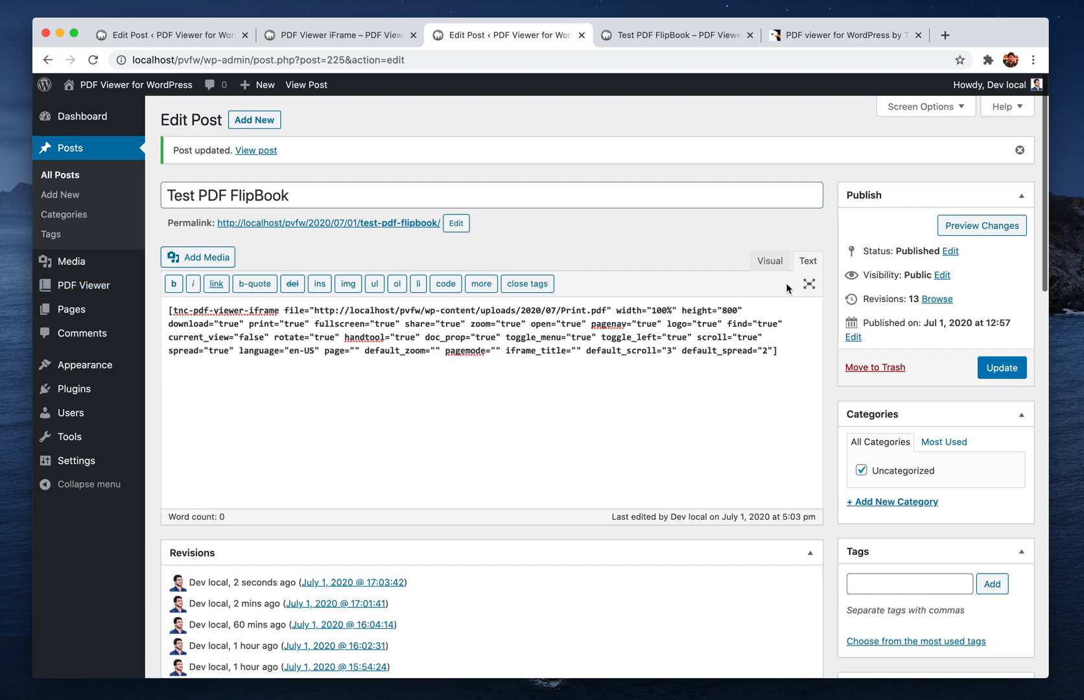
Step: Switch to Visual editing and start the Iframe PDF viewer shortcode builder
click(770, 261)
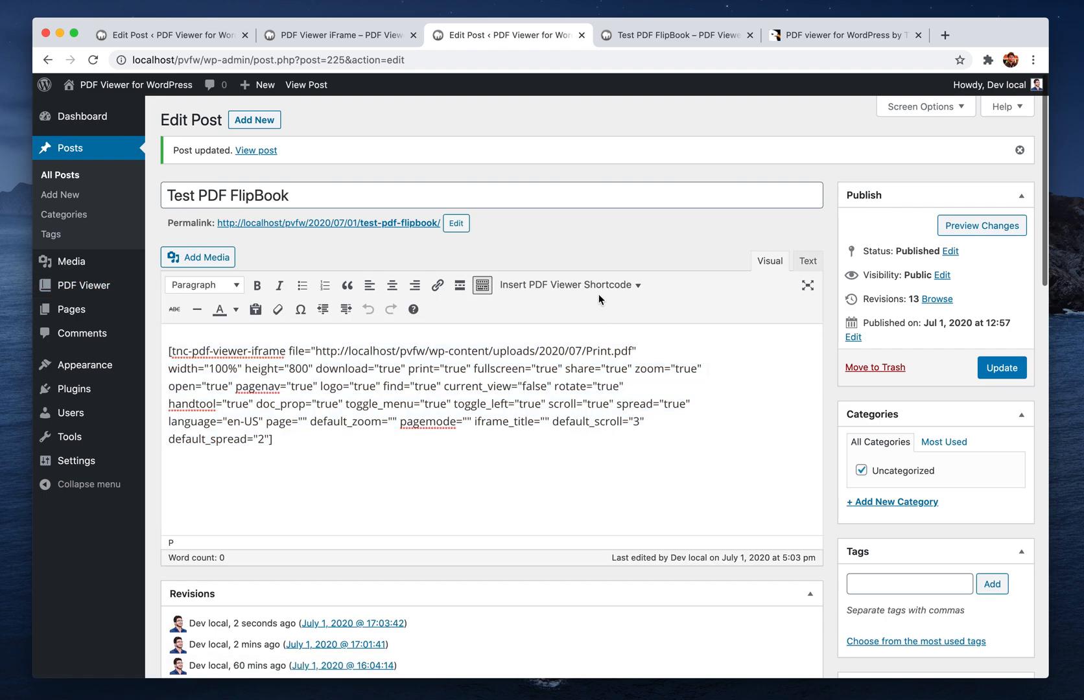
click(567, 284)
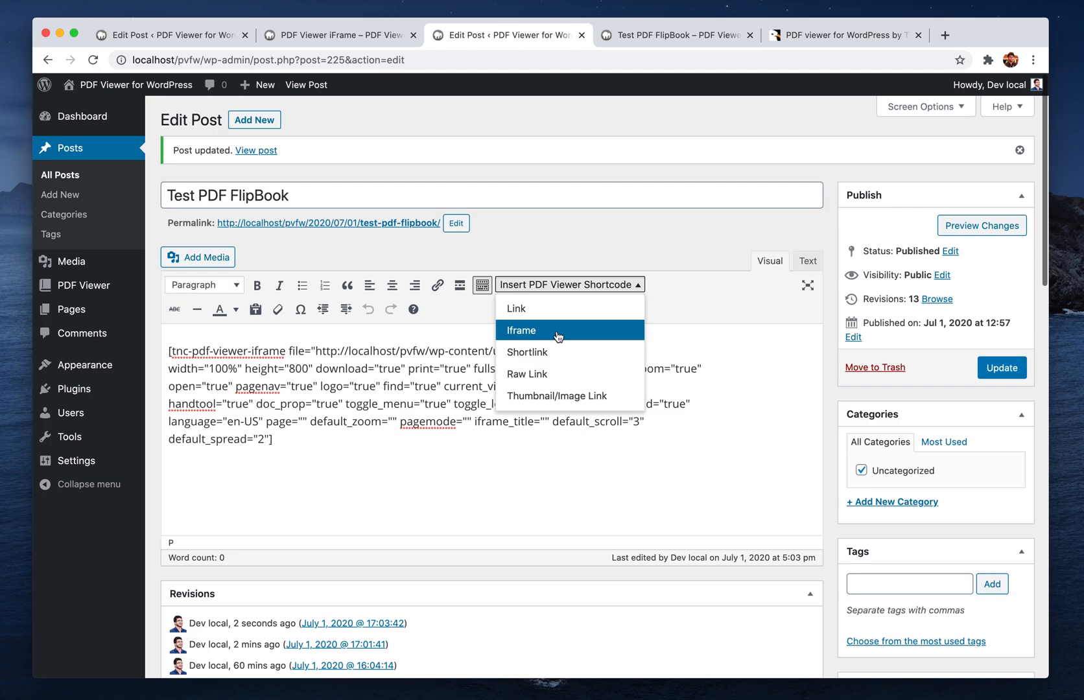
click(521, 331)
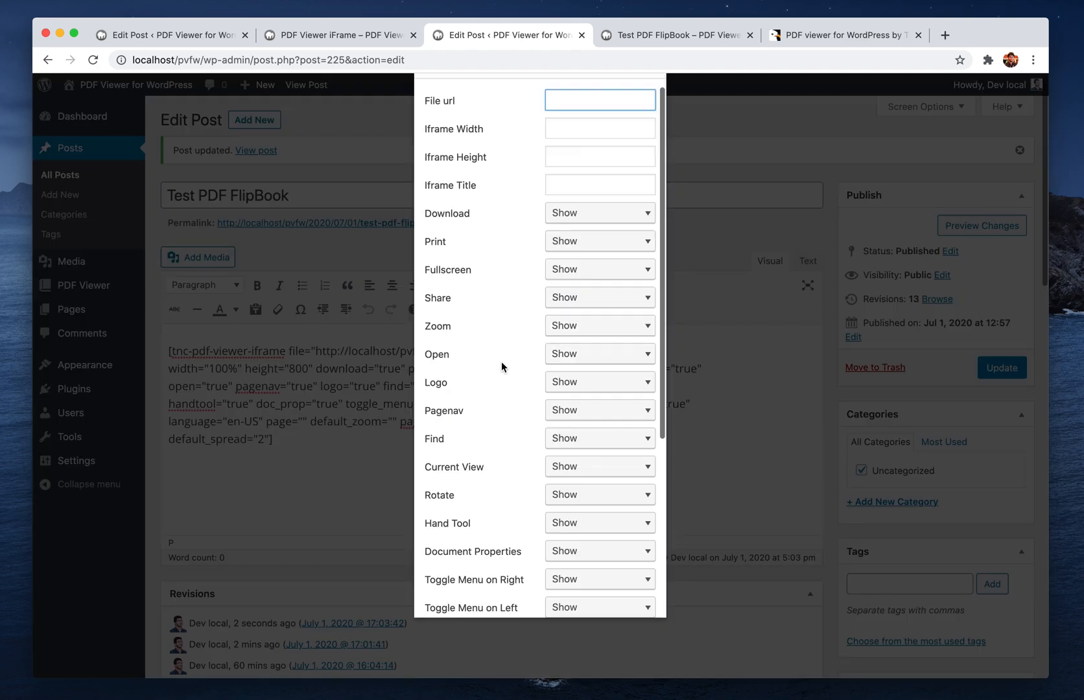
scroll(down, 3)
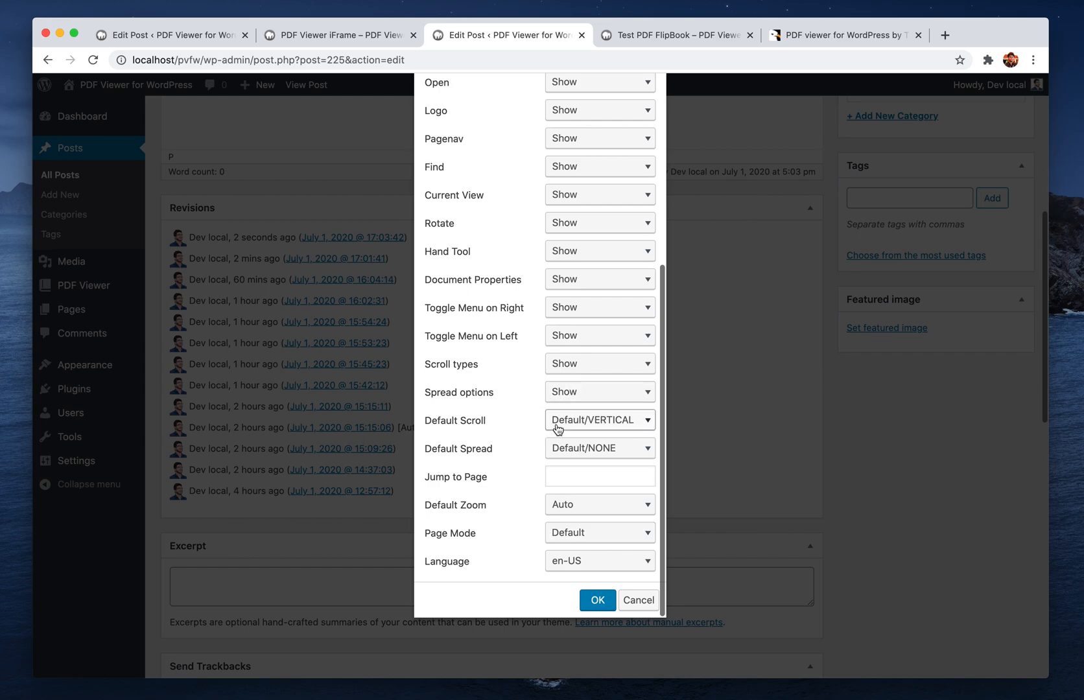
Step: Set the builder's Default Scroll to FLIP and Default Spread to EVEN
click(598, 419)
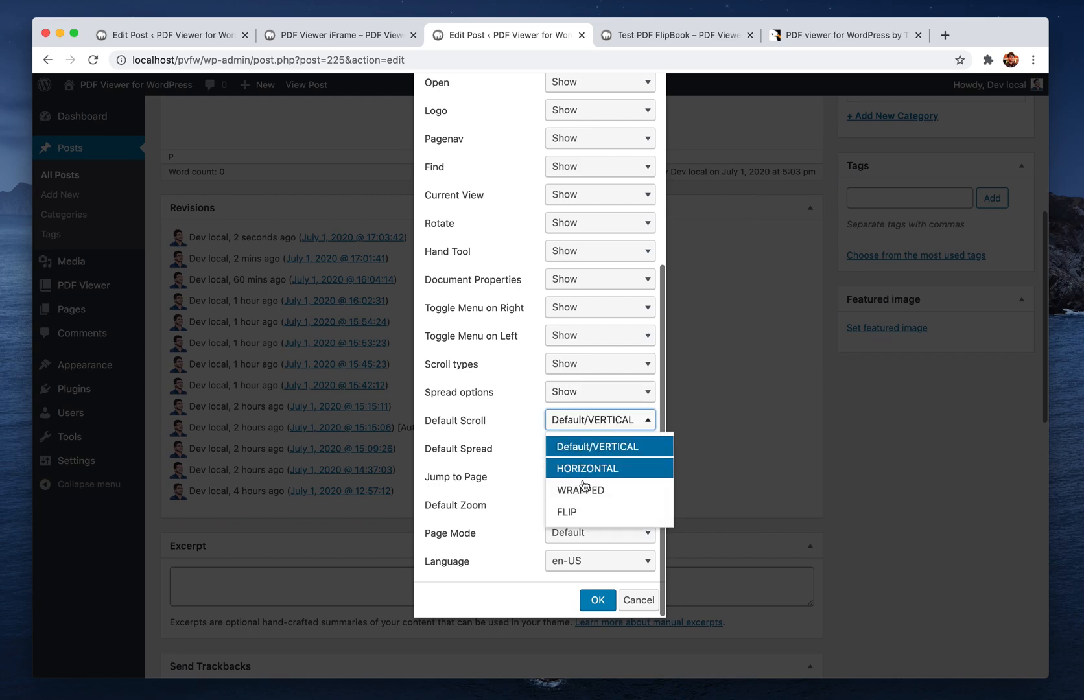
click(566, 513)
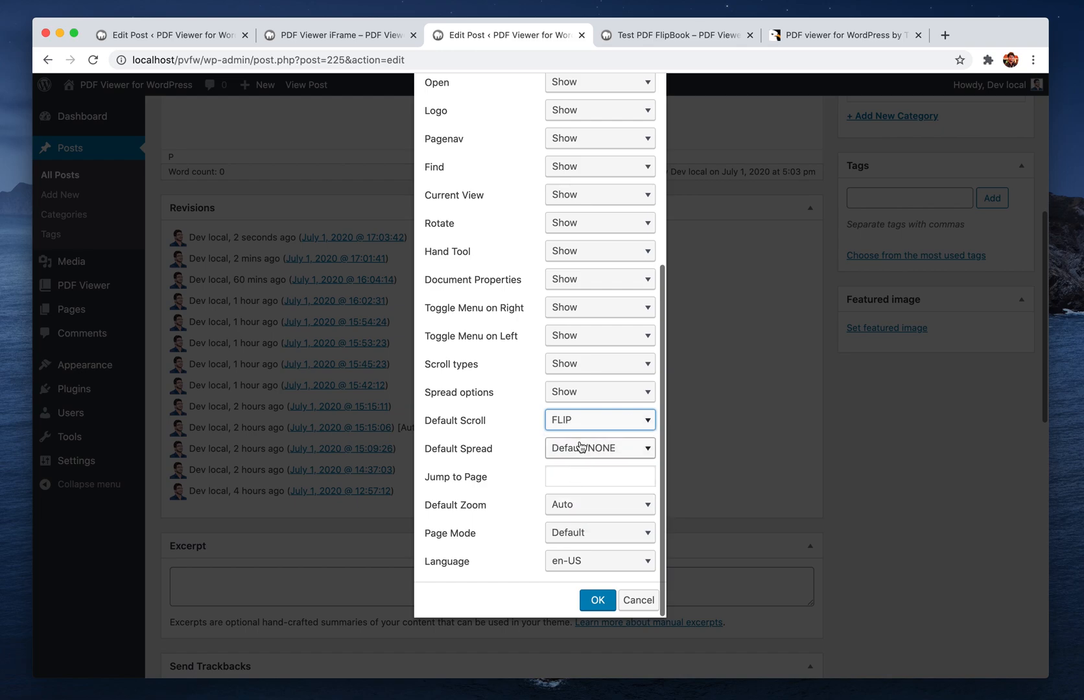
click(599, 449)
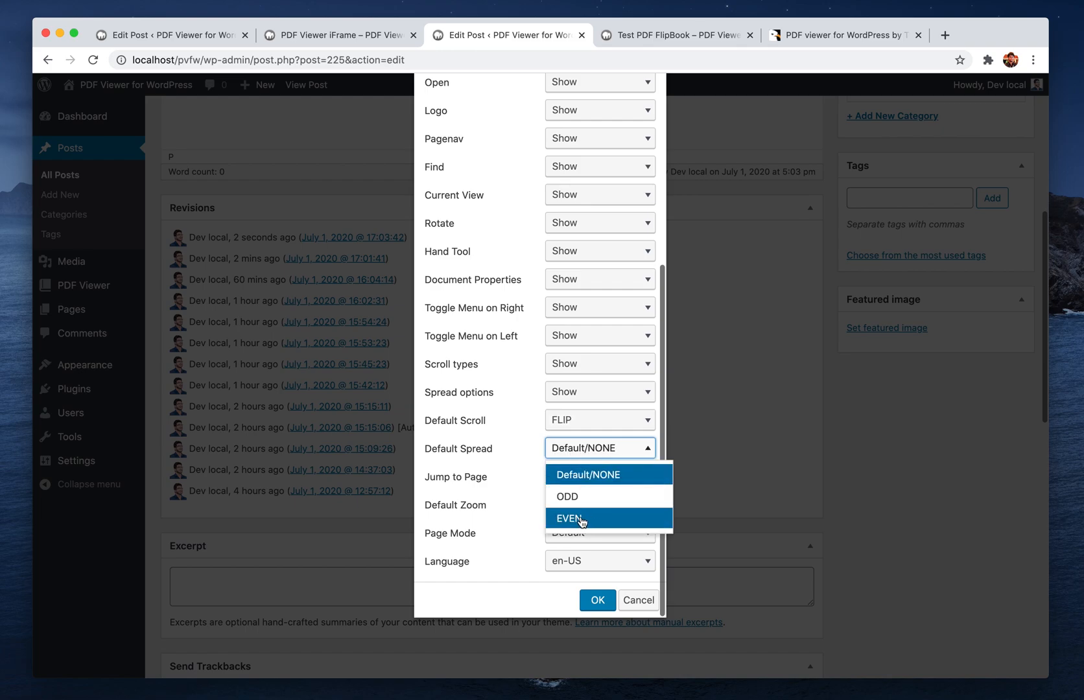
click(565, 518)
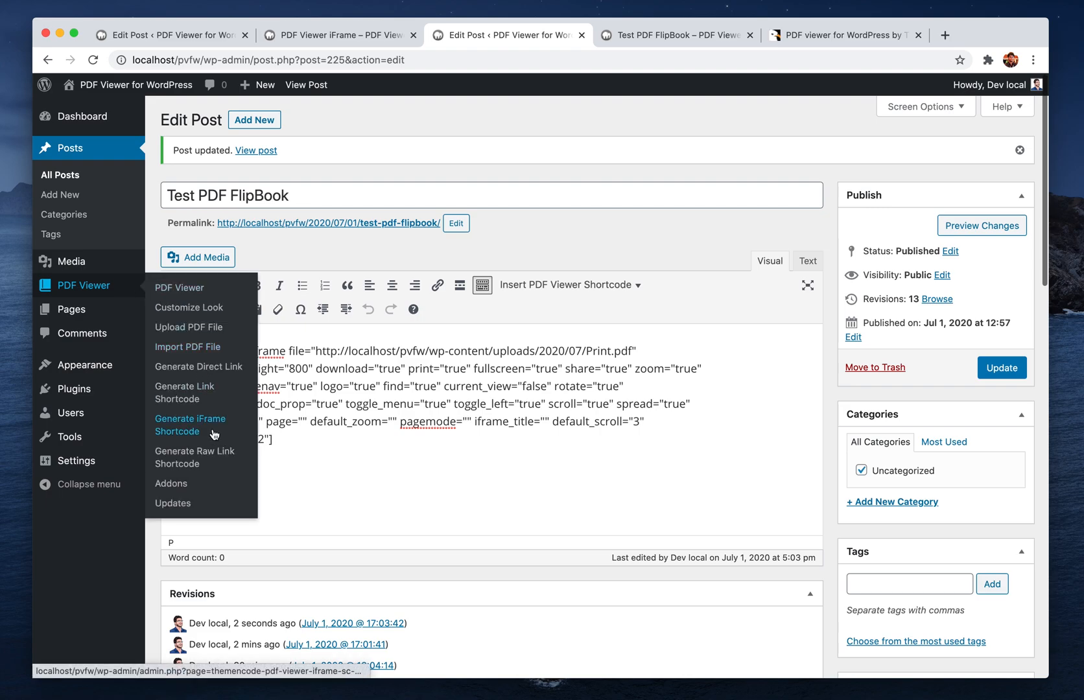
Step: On the iFrame shortcode generator, pick Print.pdf from the media library with 100% width
click(189, 426)
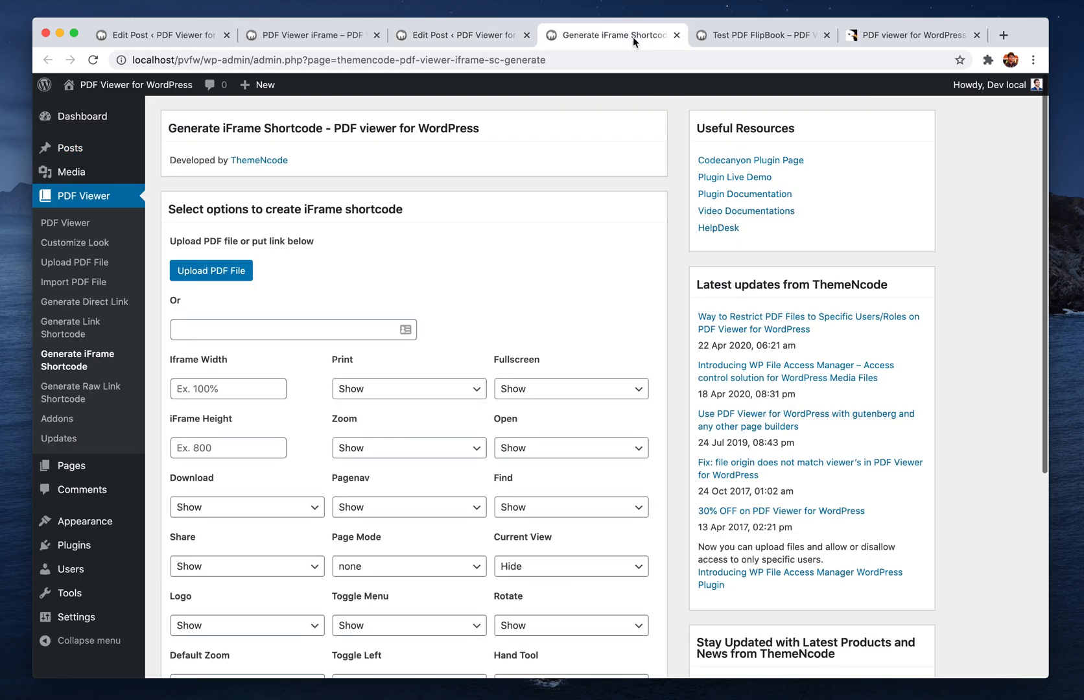
click(211, 270)
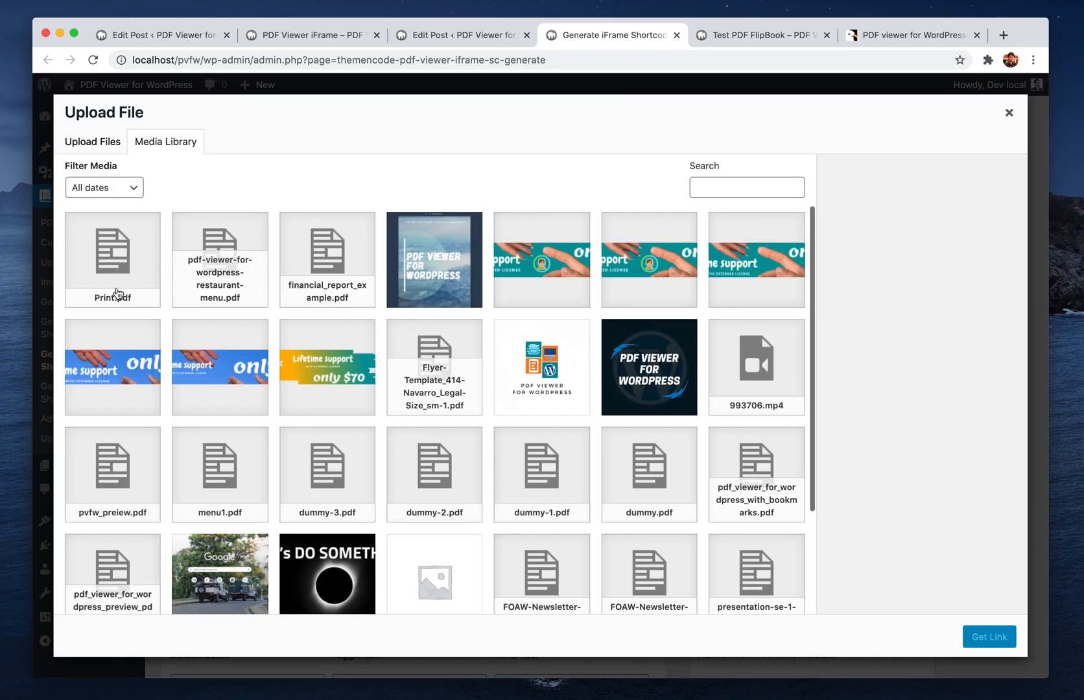
click(112, 252)
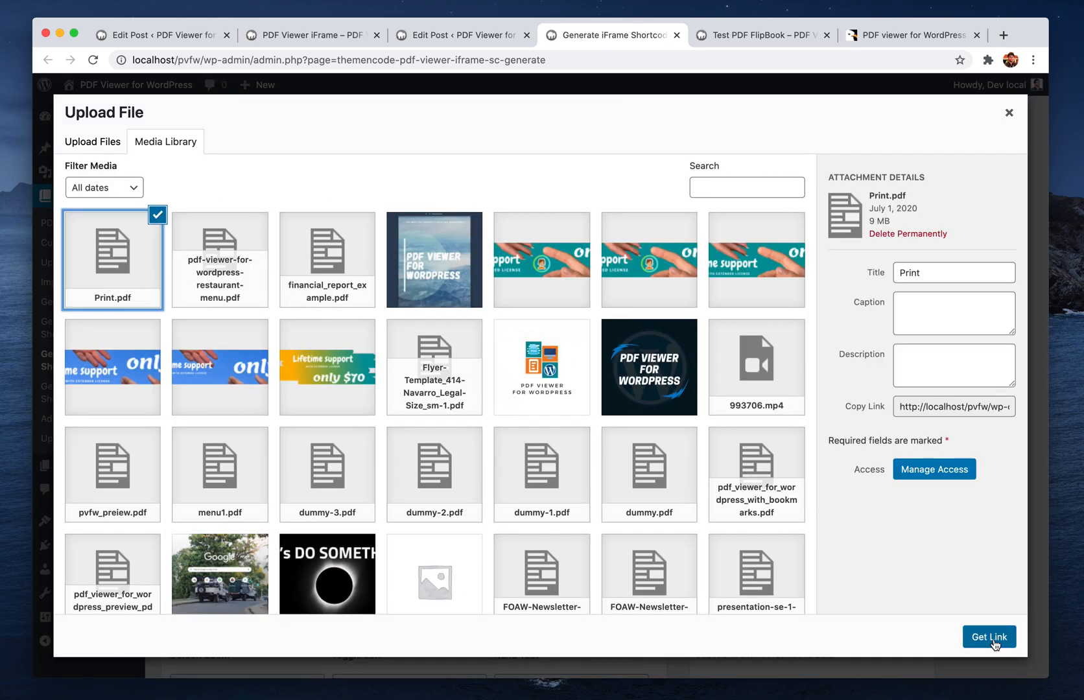
click(989, 637)
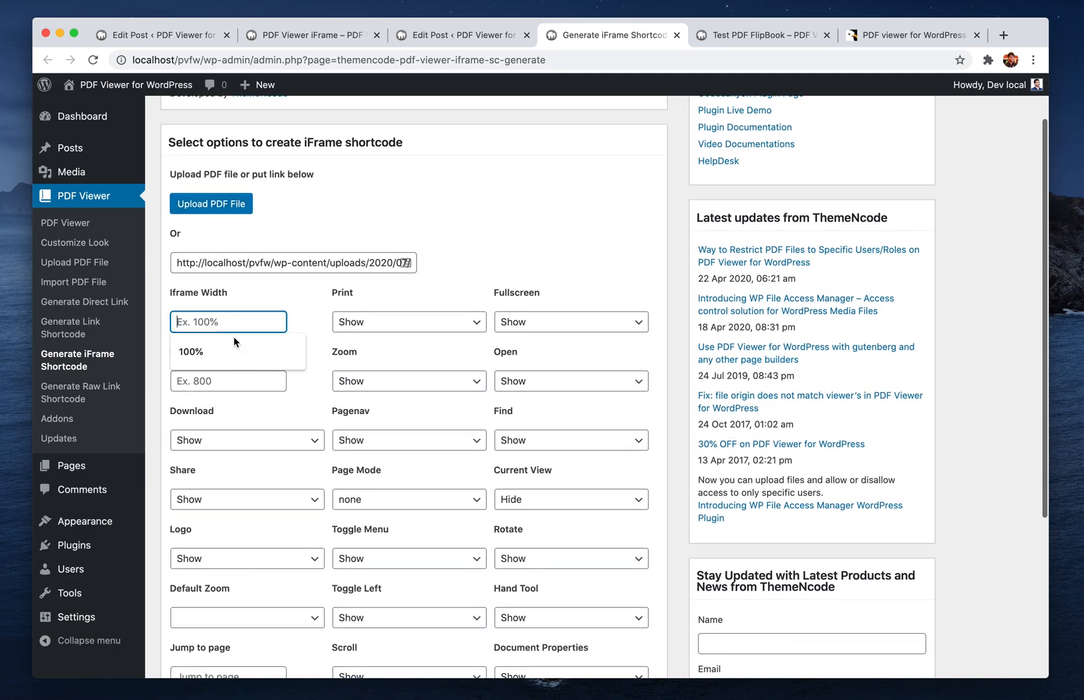
click(189, 351)
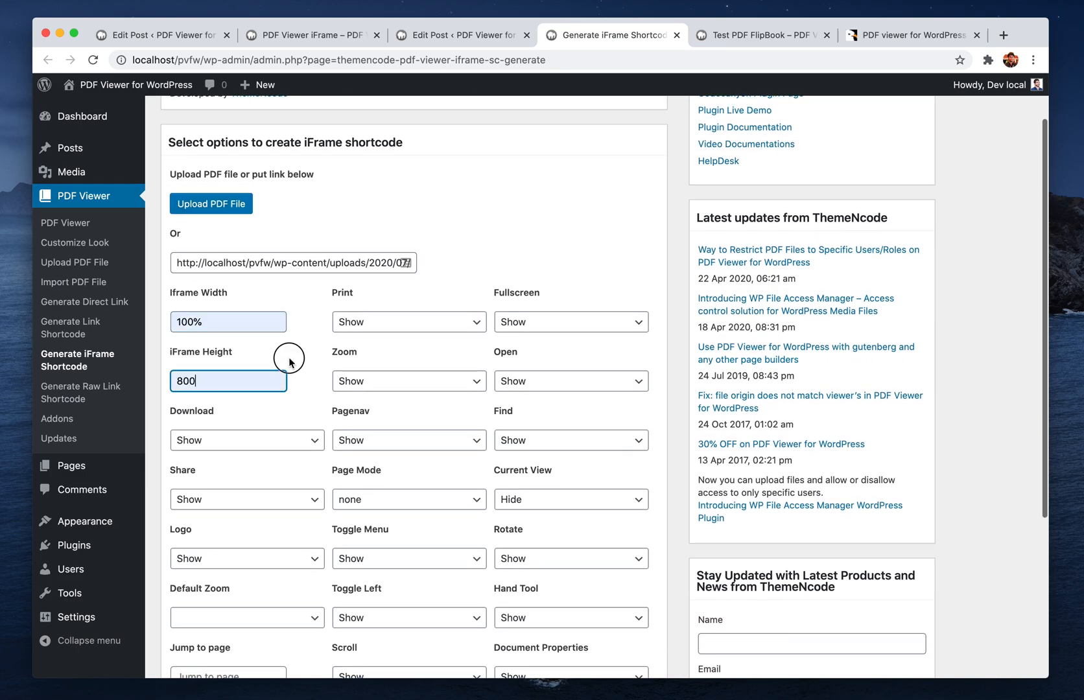
Step: Set default scroll to Flip and spread to Even Spreads, then generate the shortcode
scroll(down, 3)
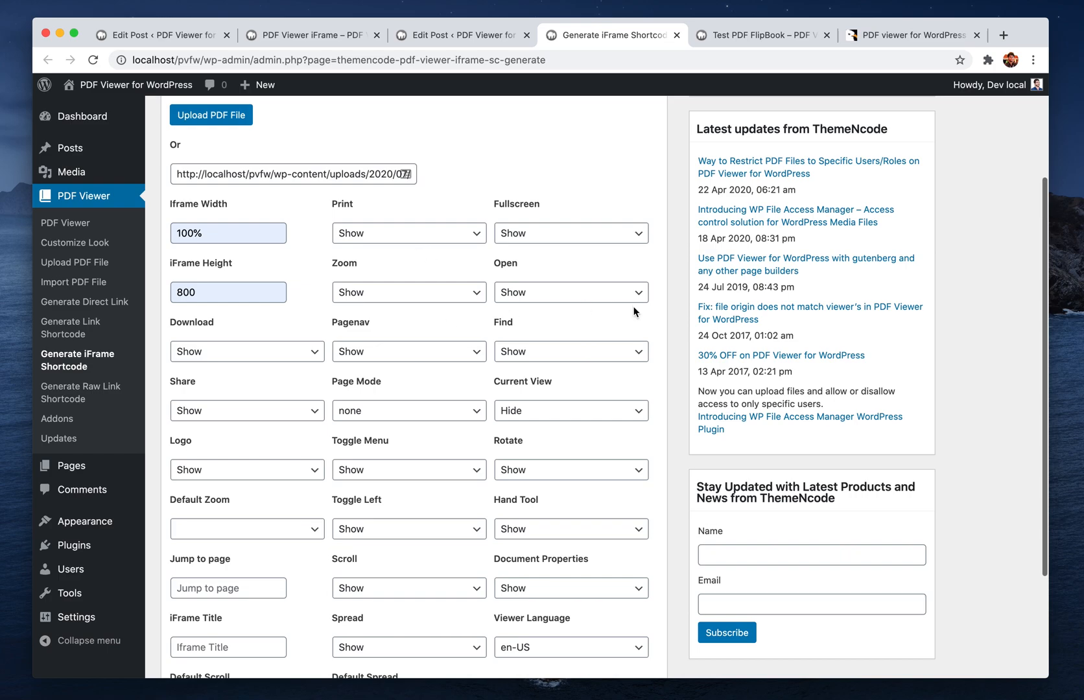
mouse_move(447, 440)
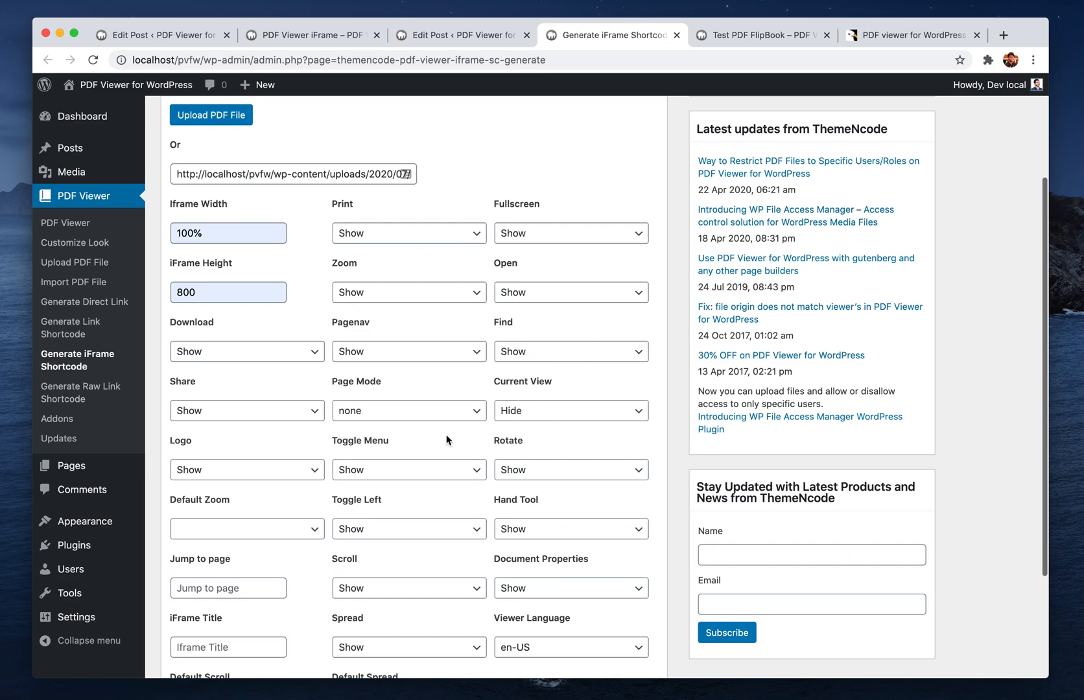
scroll(down, 3)
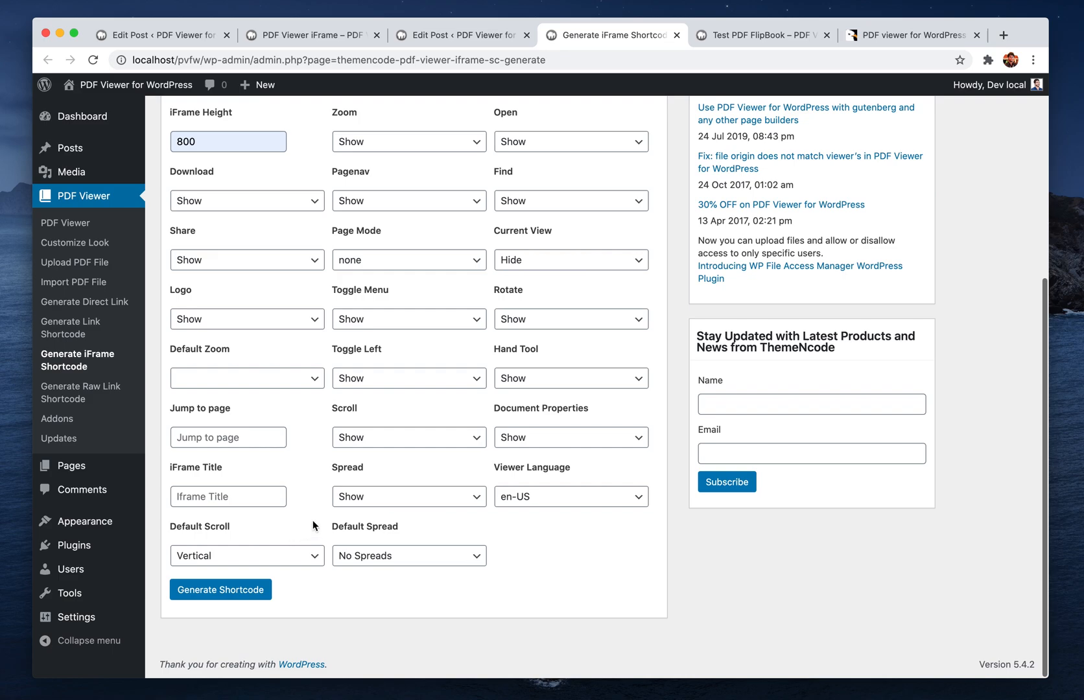
click(247, 555)
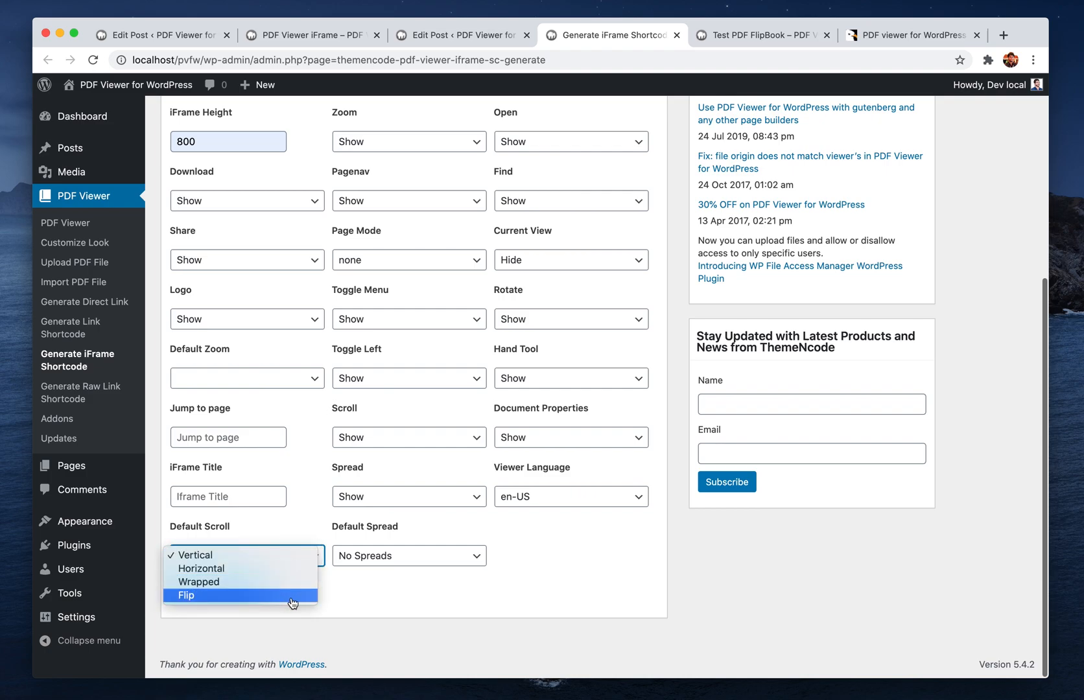
click(184, 596)
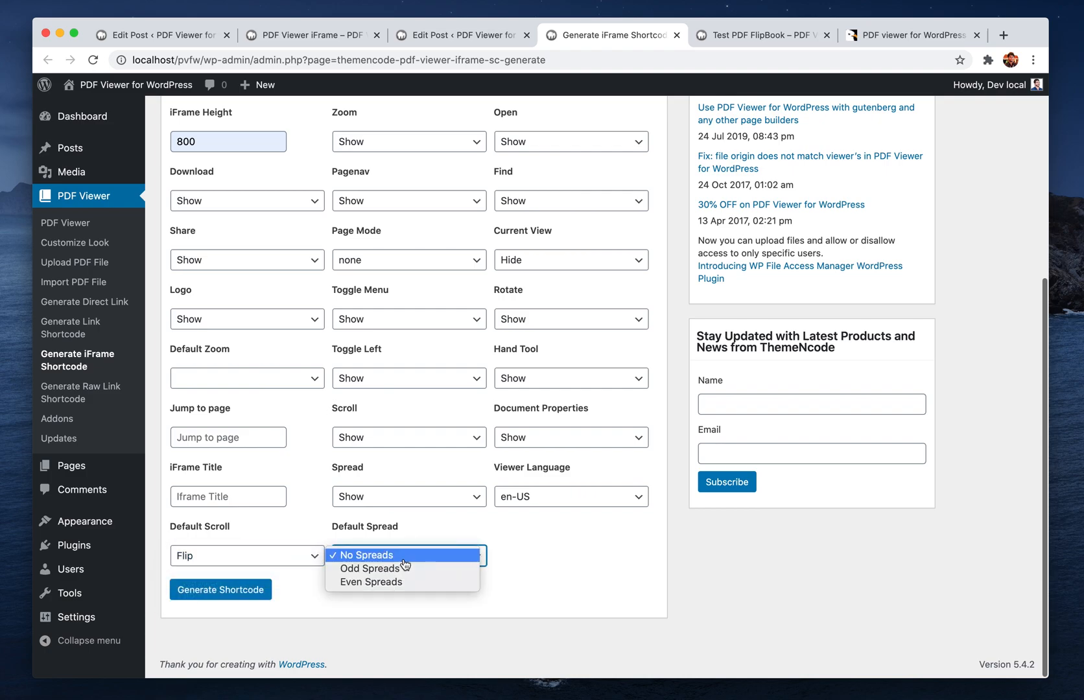
click(371, 582)
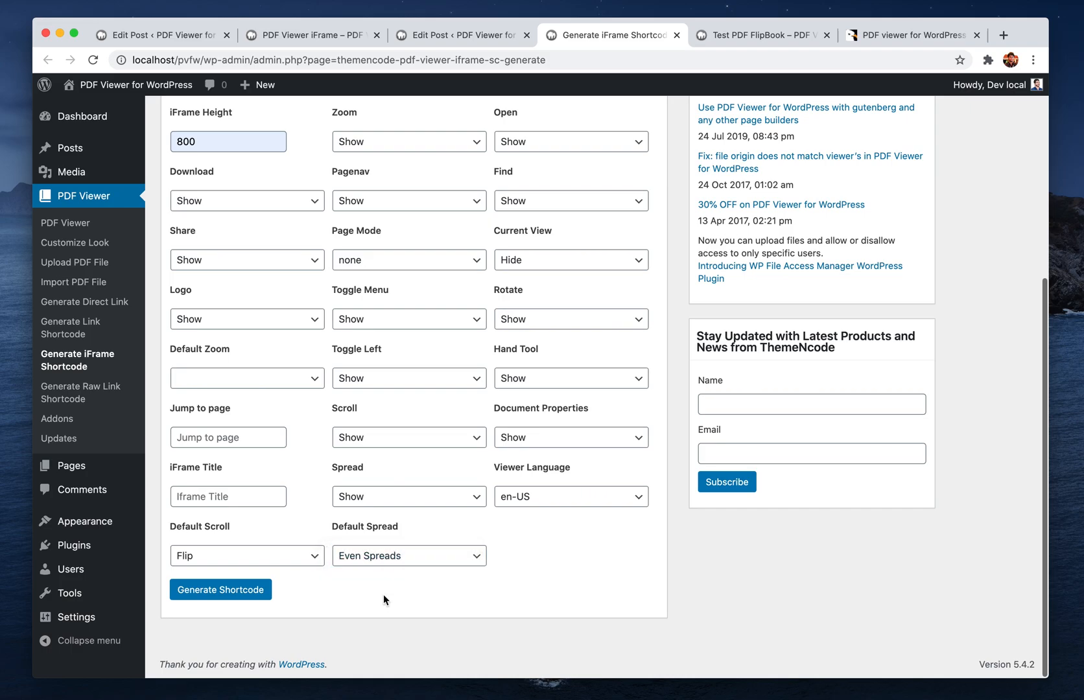
click(221, 589)
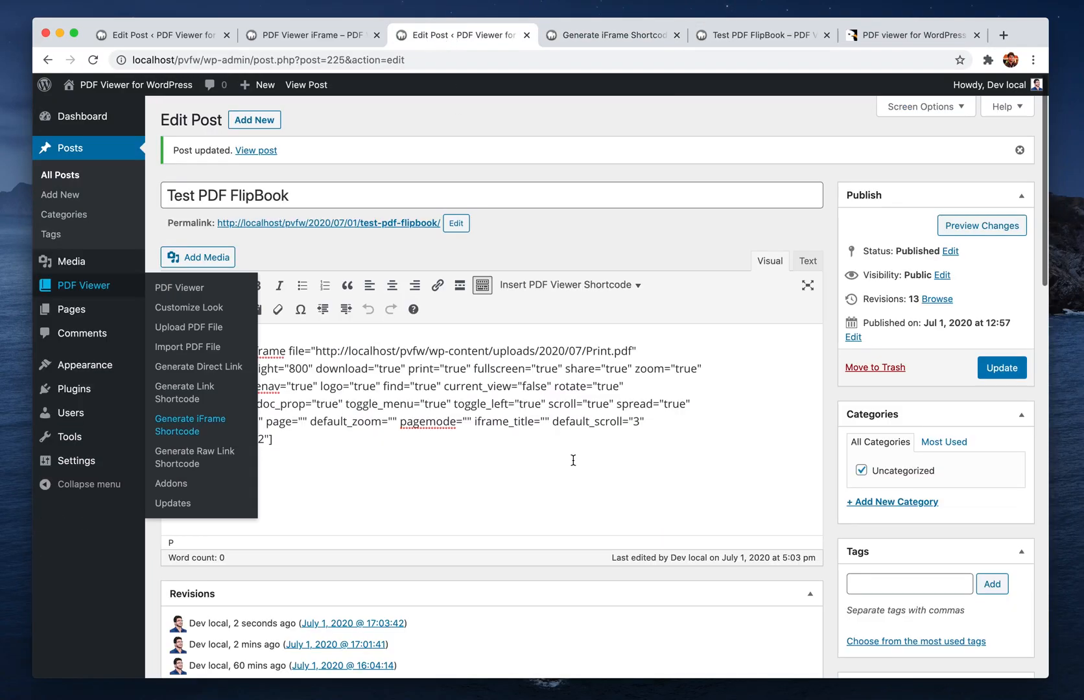
Step: Add the new flipbook shortcode to the post content and save the update
click(189, 425)
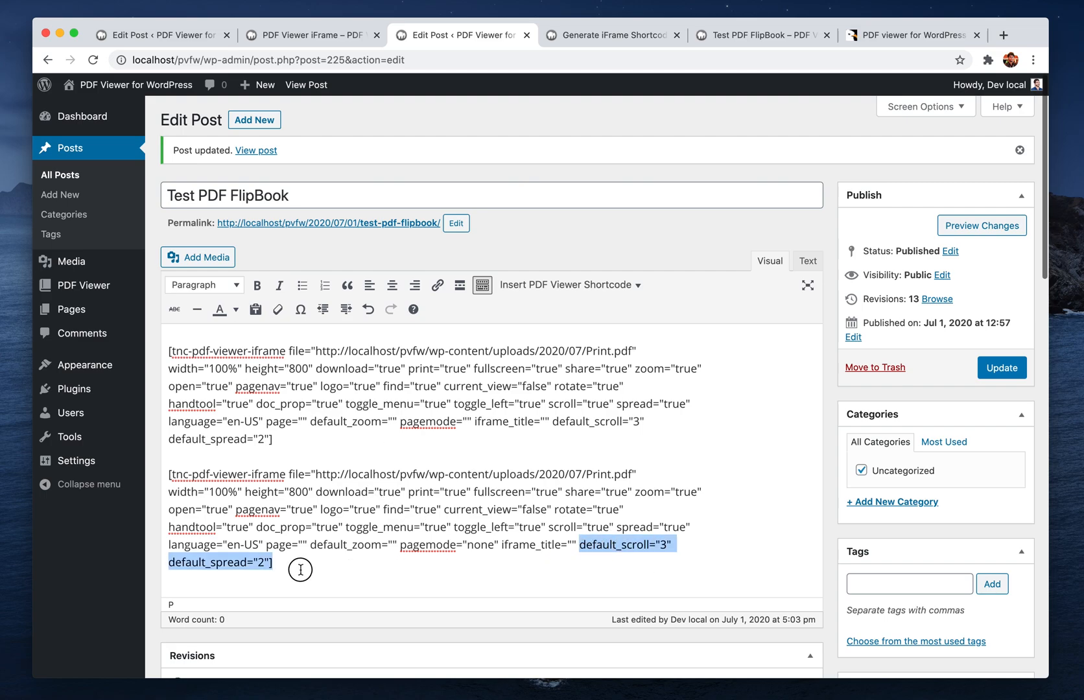
mouse_move(567, 427)
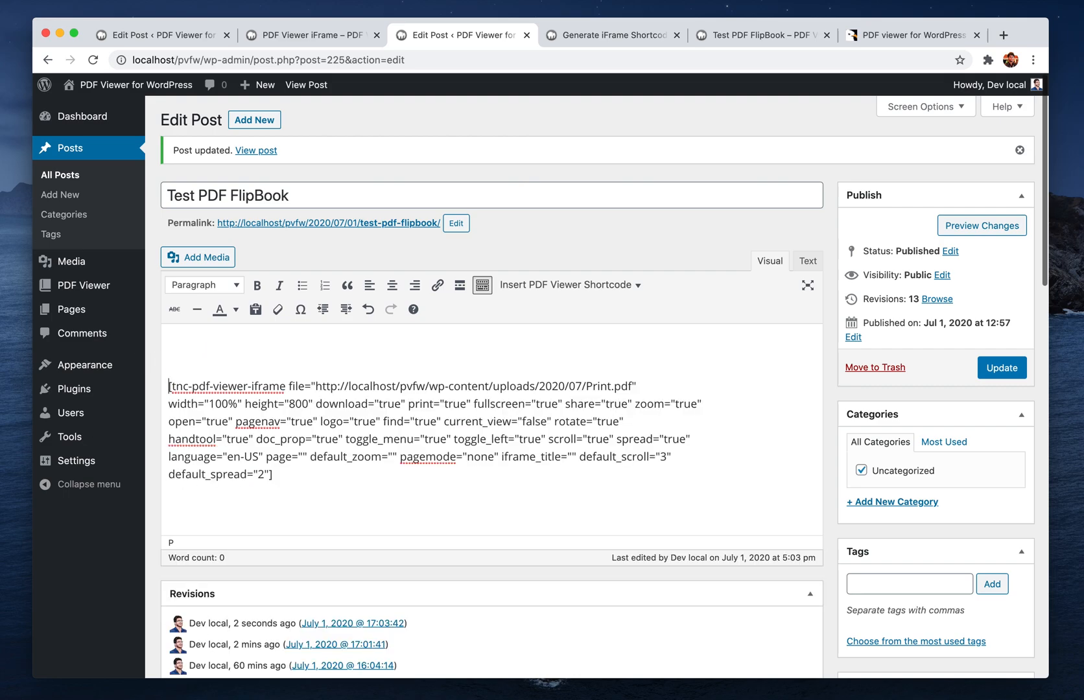
click(1002, 367)
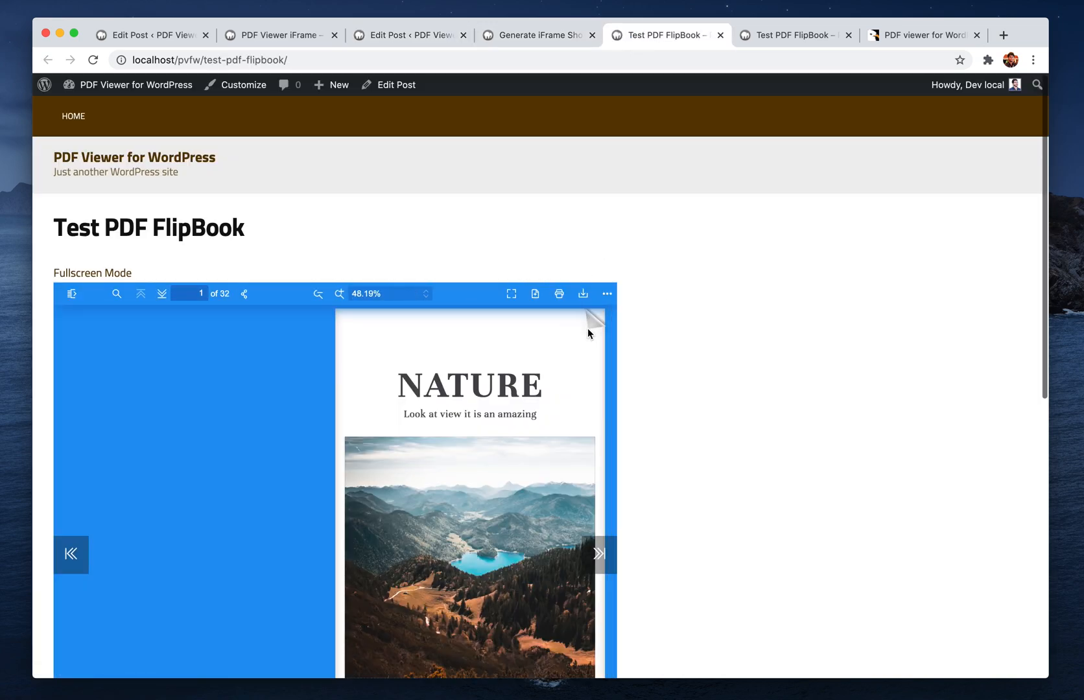
Step: Flip the book forward to pages 12–13, then zoom out and back to original scale
click(598, 554)
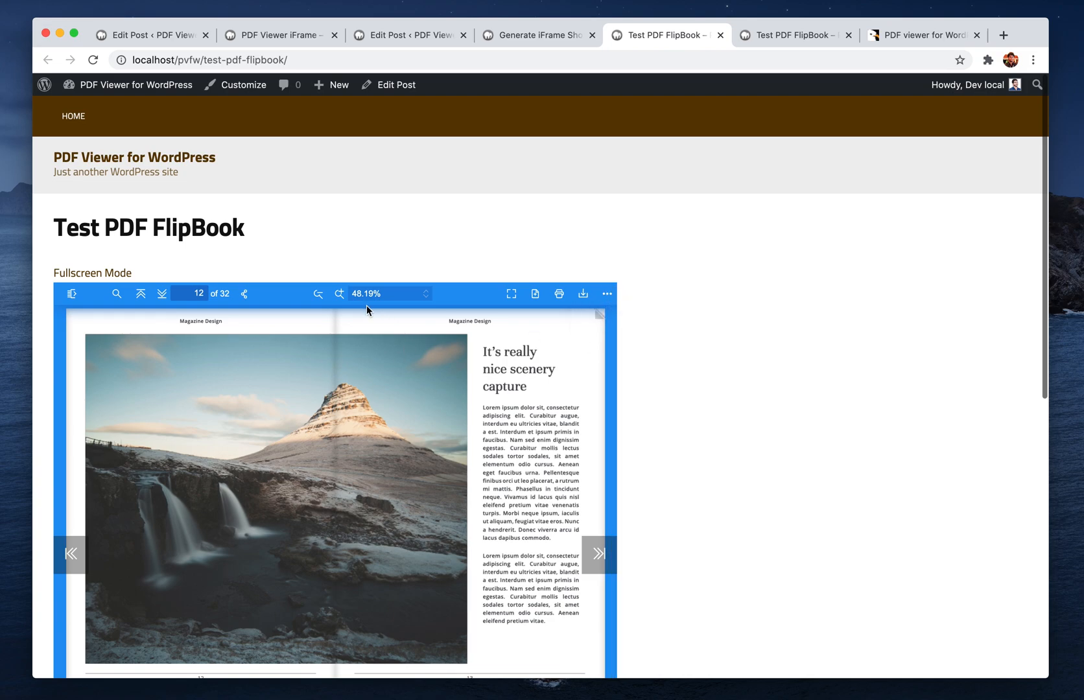
mouse_move(340, 301)
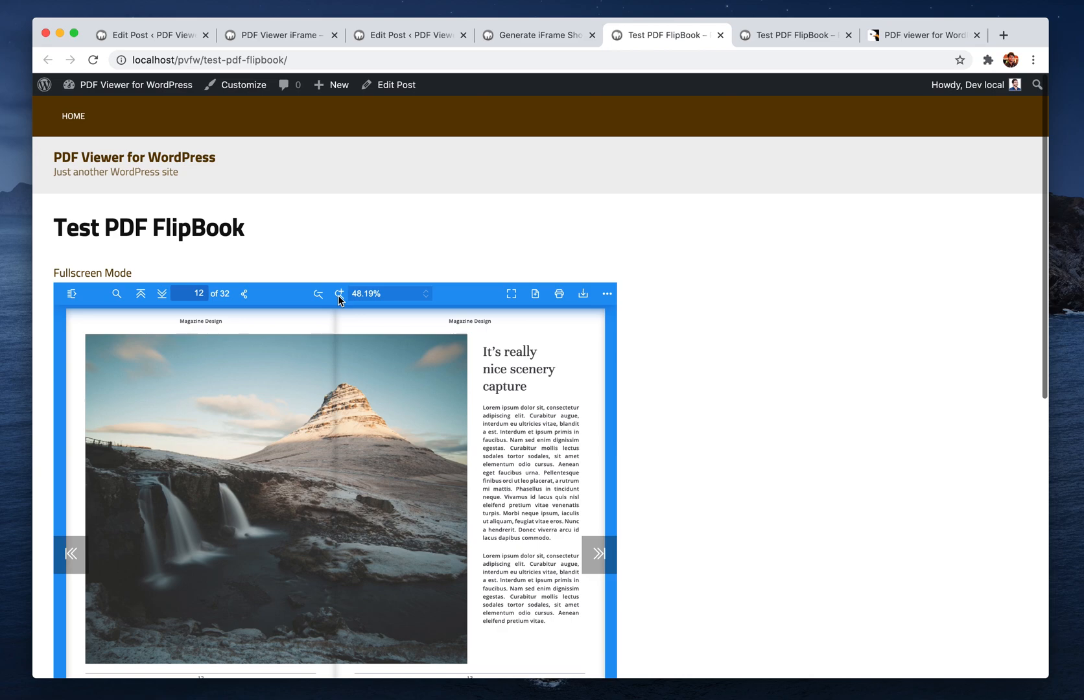
mouse_move(500, 347)
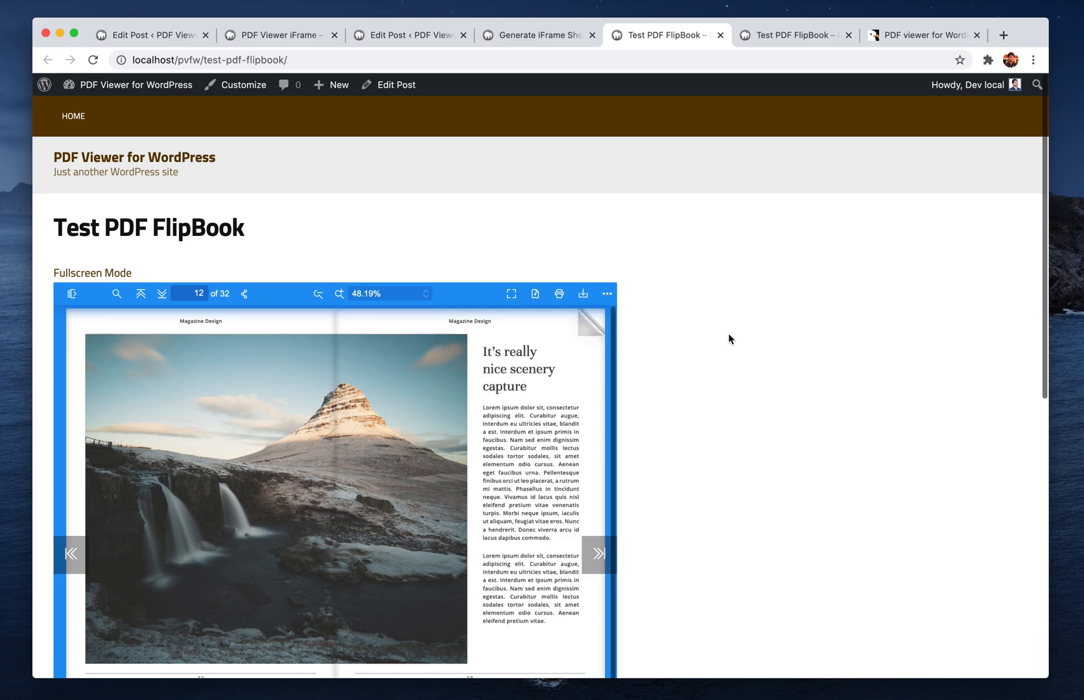
click(338, 293)
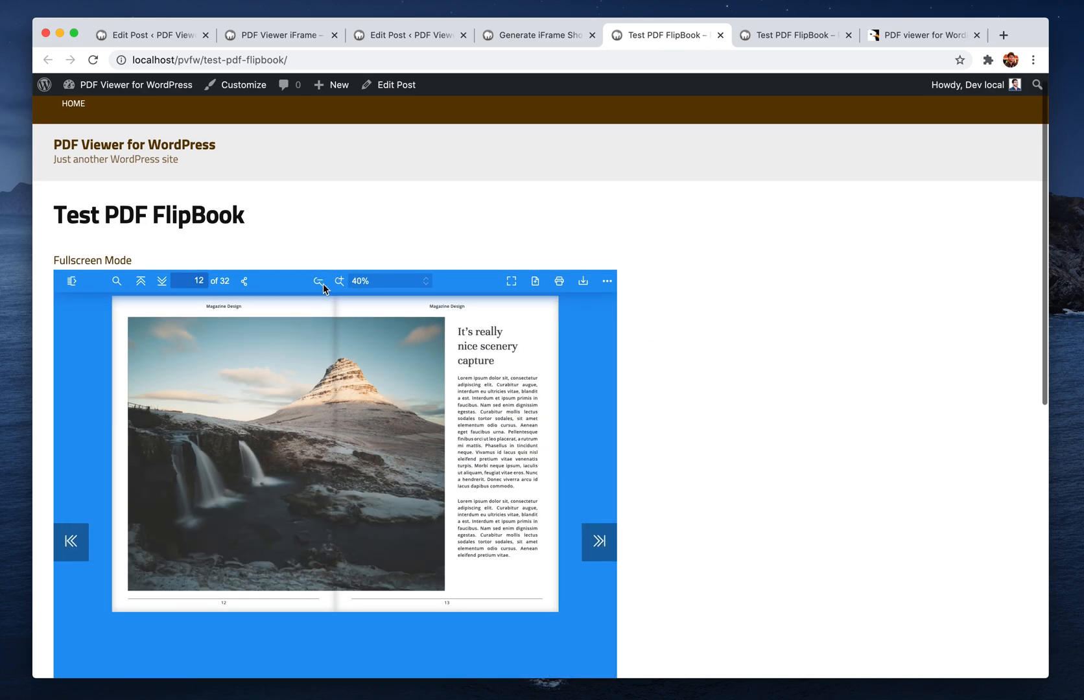
click(338, 281)
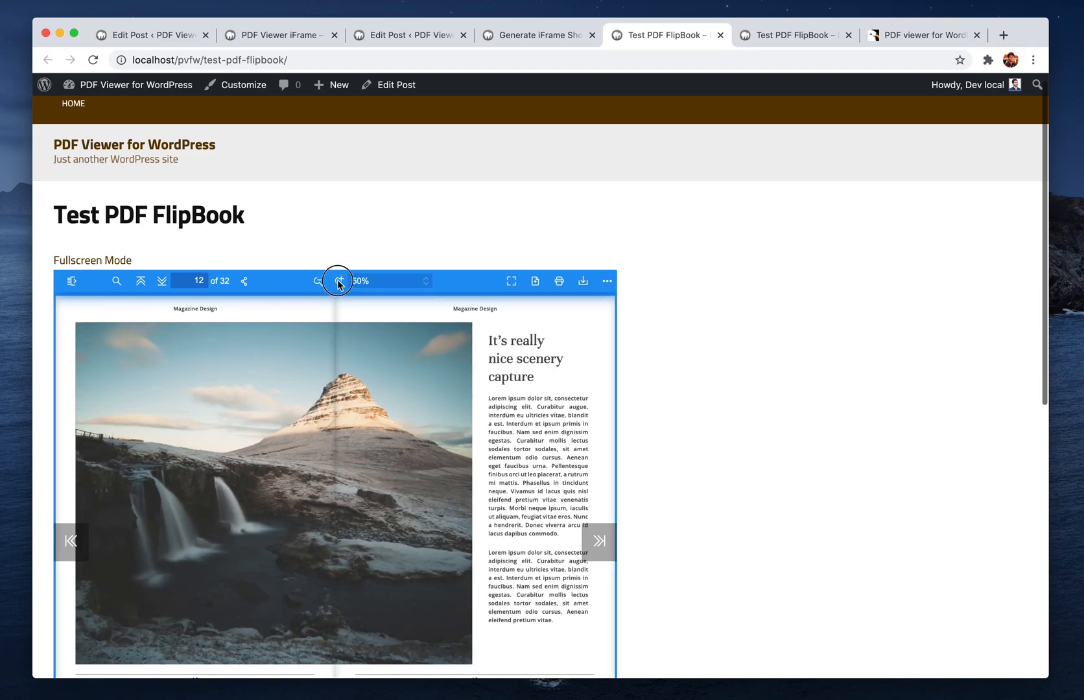
click(339, 281)
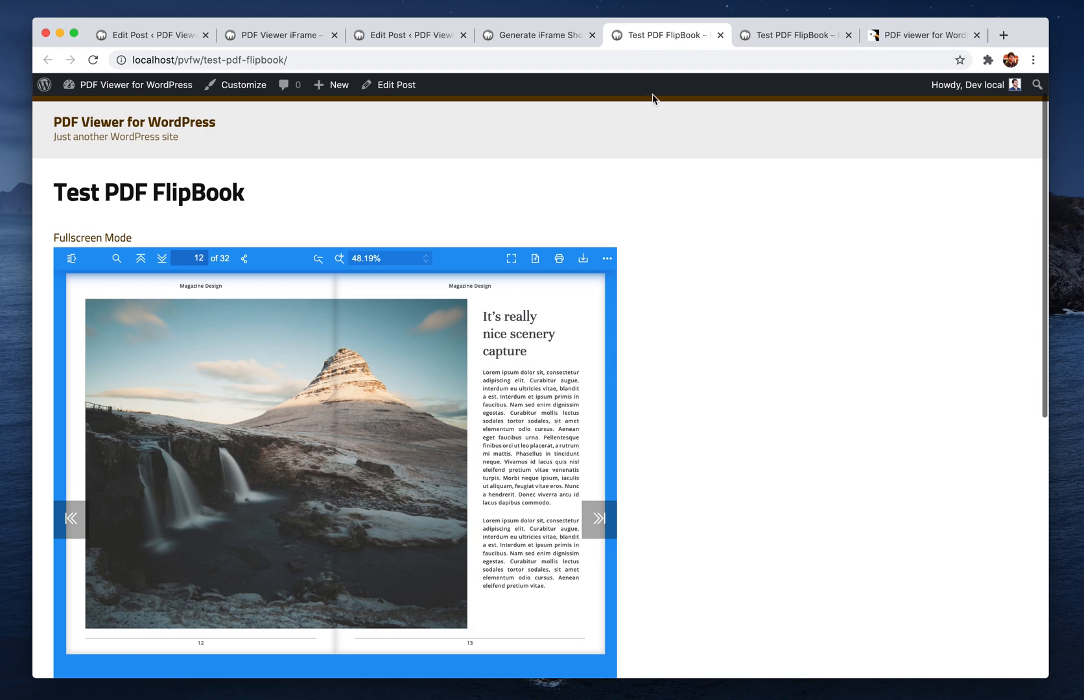
mouse_move(676, 109)
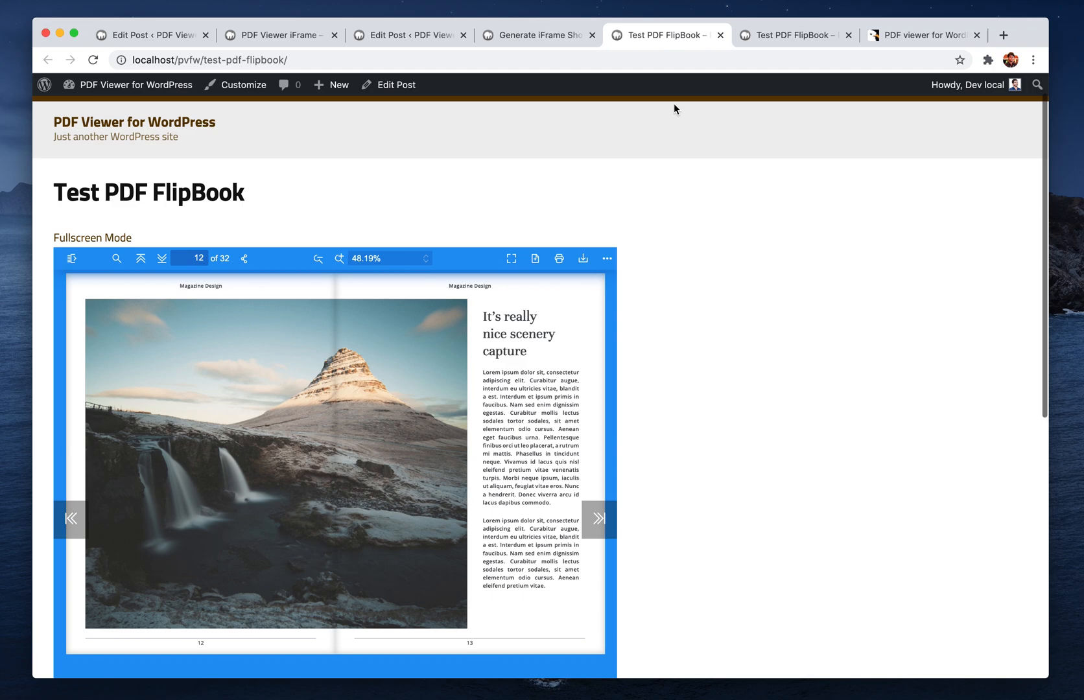
mouse_move(583, 312)
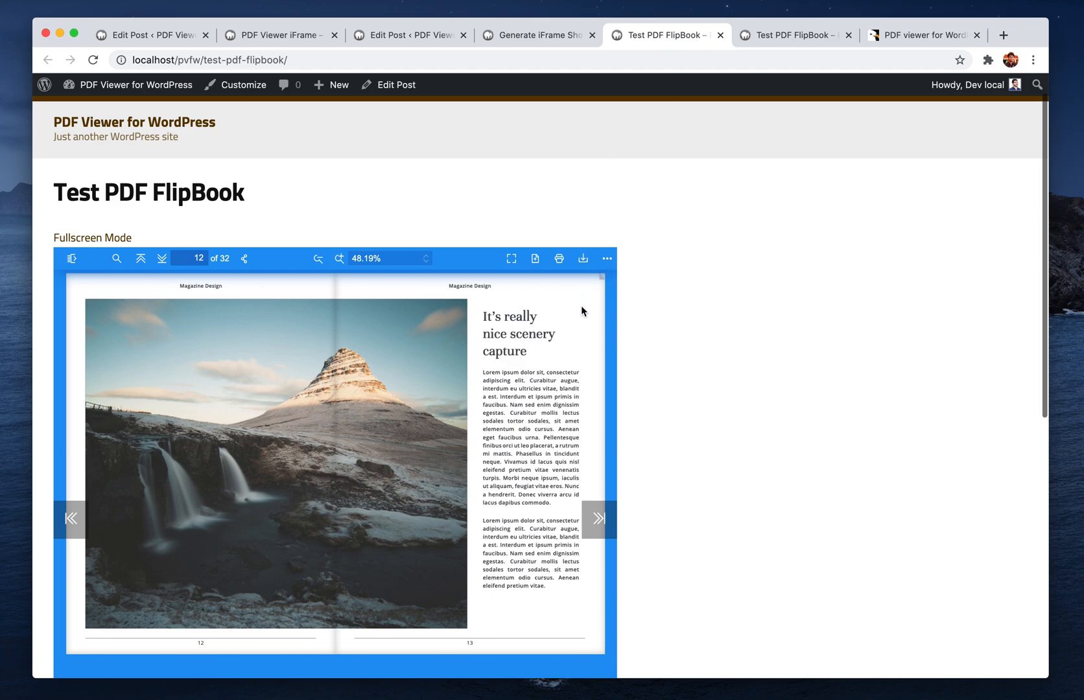
Step: Switch the viewer to No Spreads, flip ahead two pages, then open and close the ⋯ menu
click(606, 259)
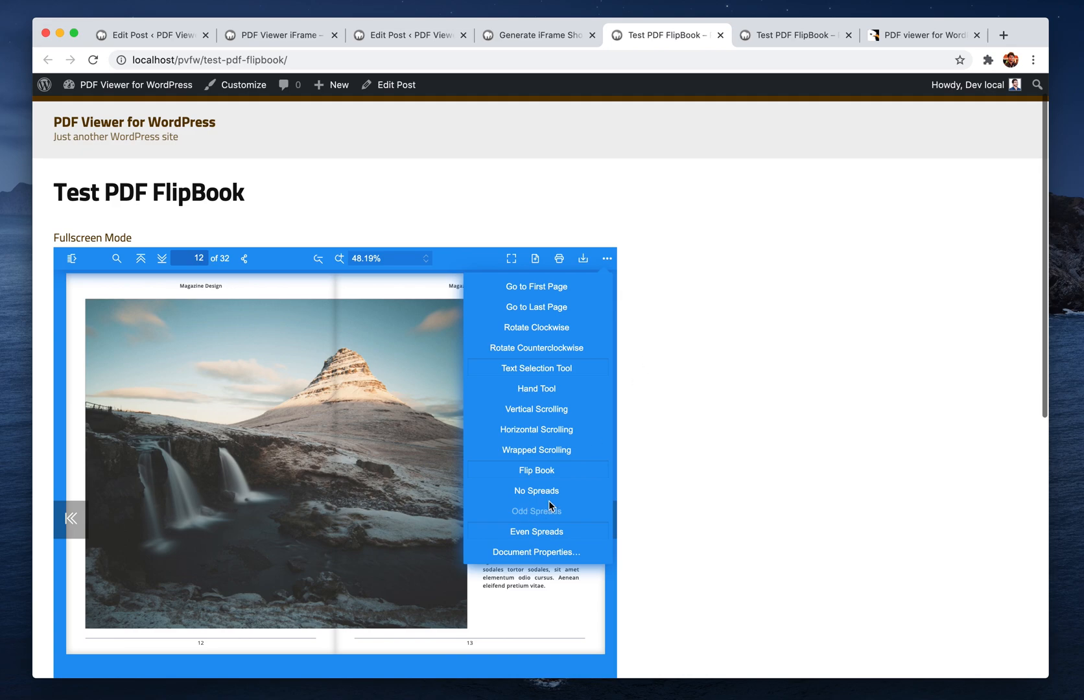
click(536, 491)
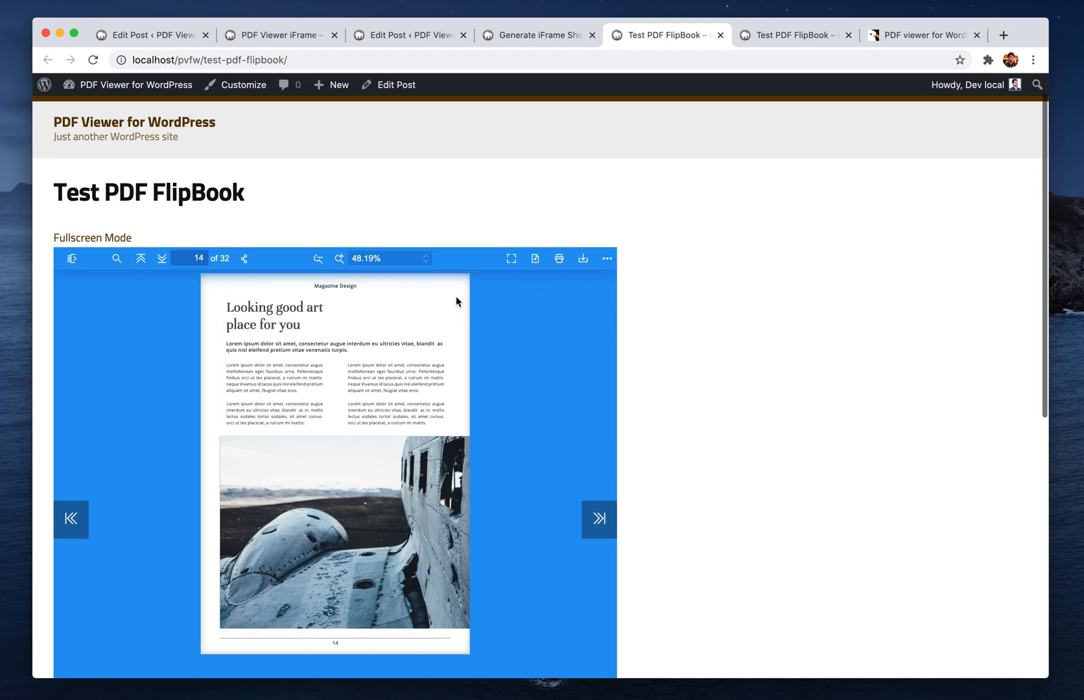
click(598, 519)
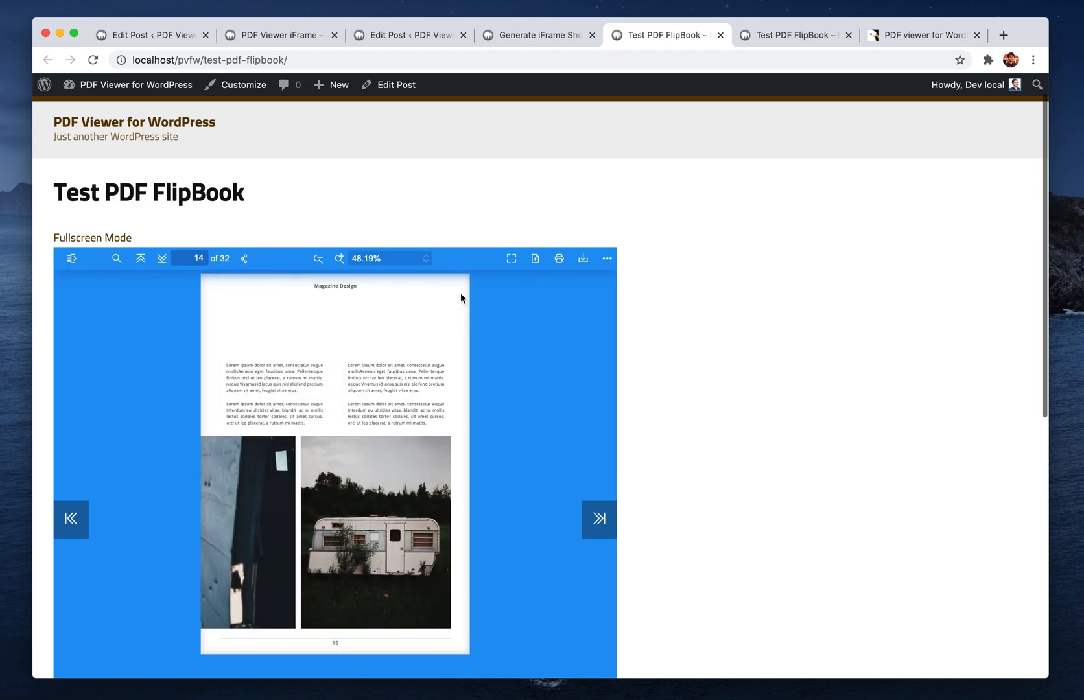
click(598, 520)
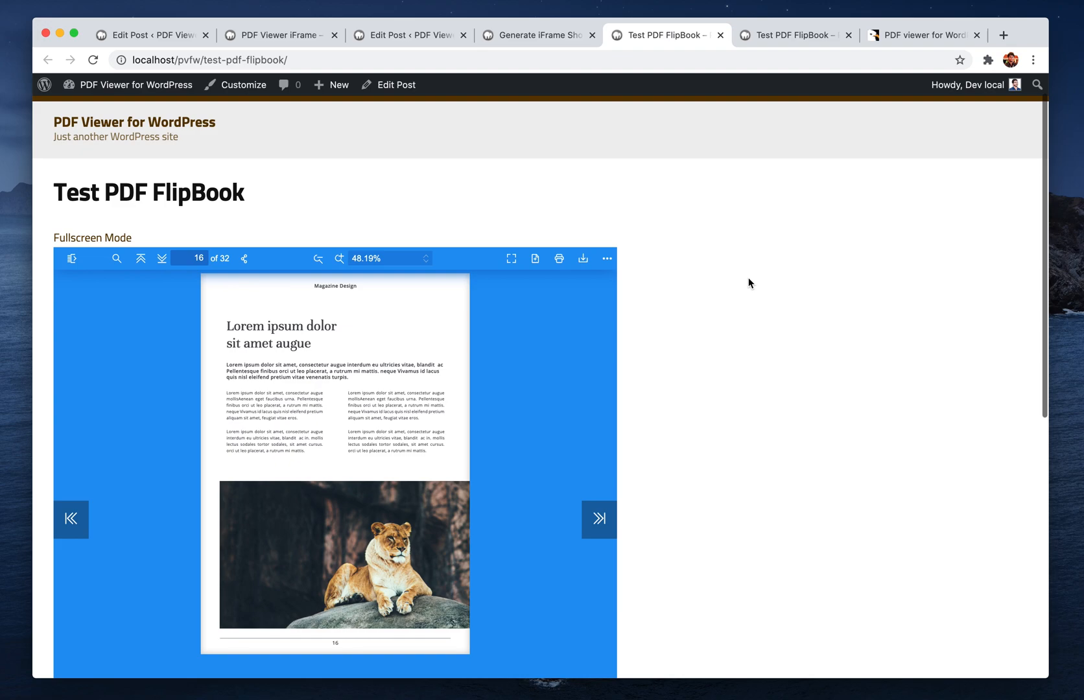
click(606, 258)
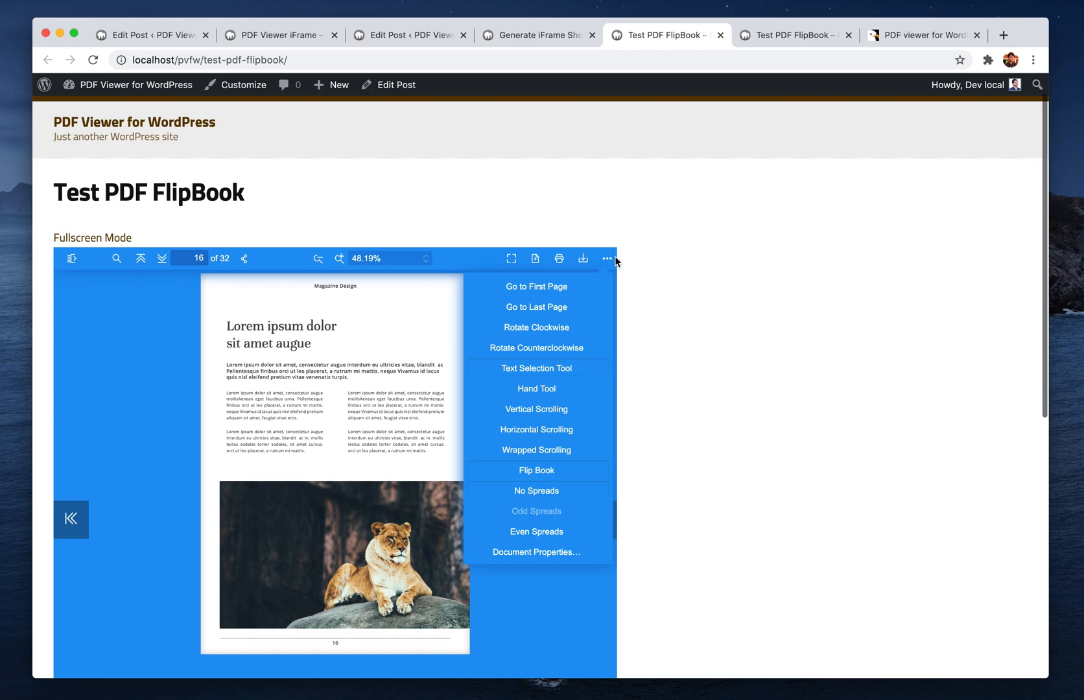
click(608, 258)
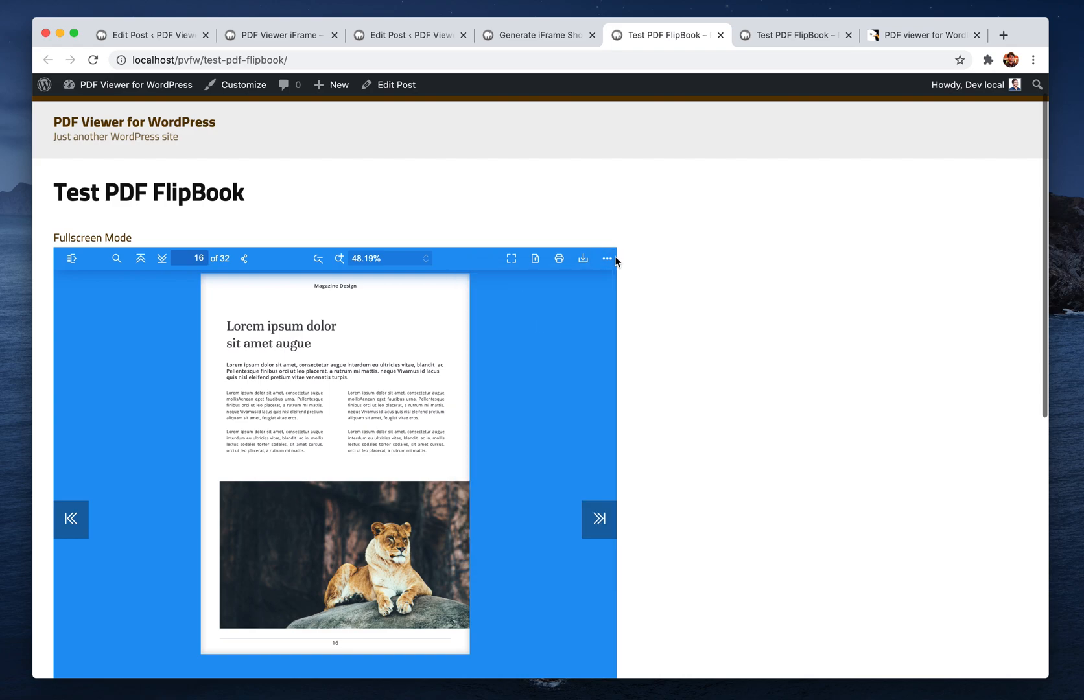
mouse_move(633, 307)
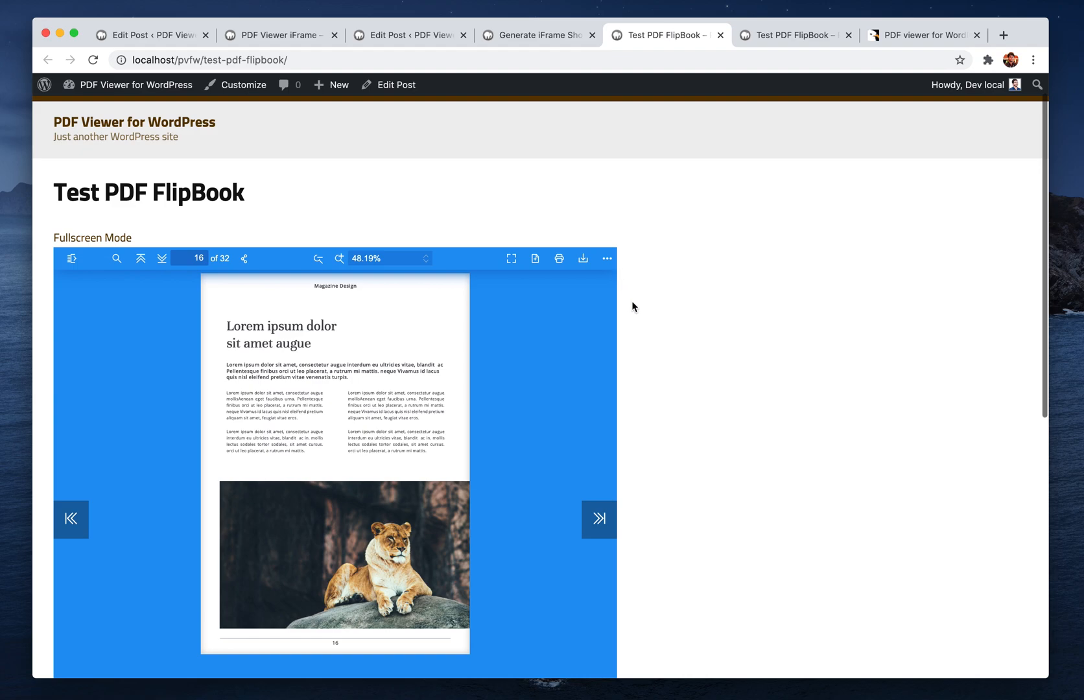
mouse_move(703, 297)
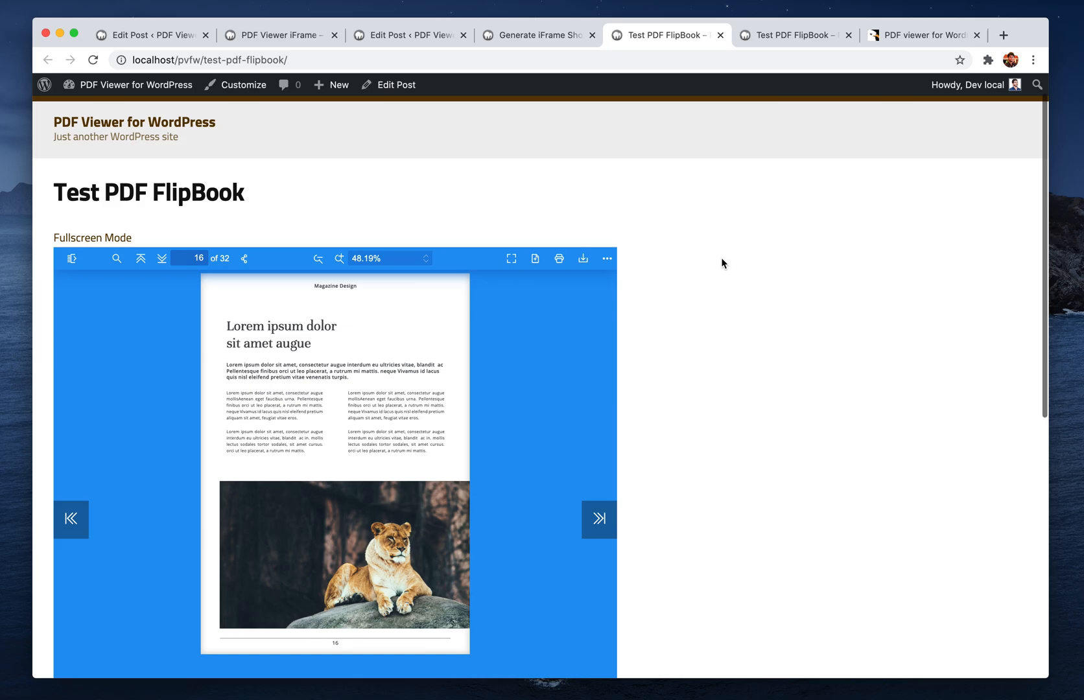
click(1003, 35)
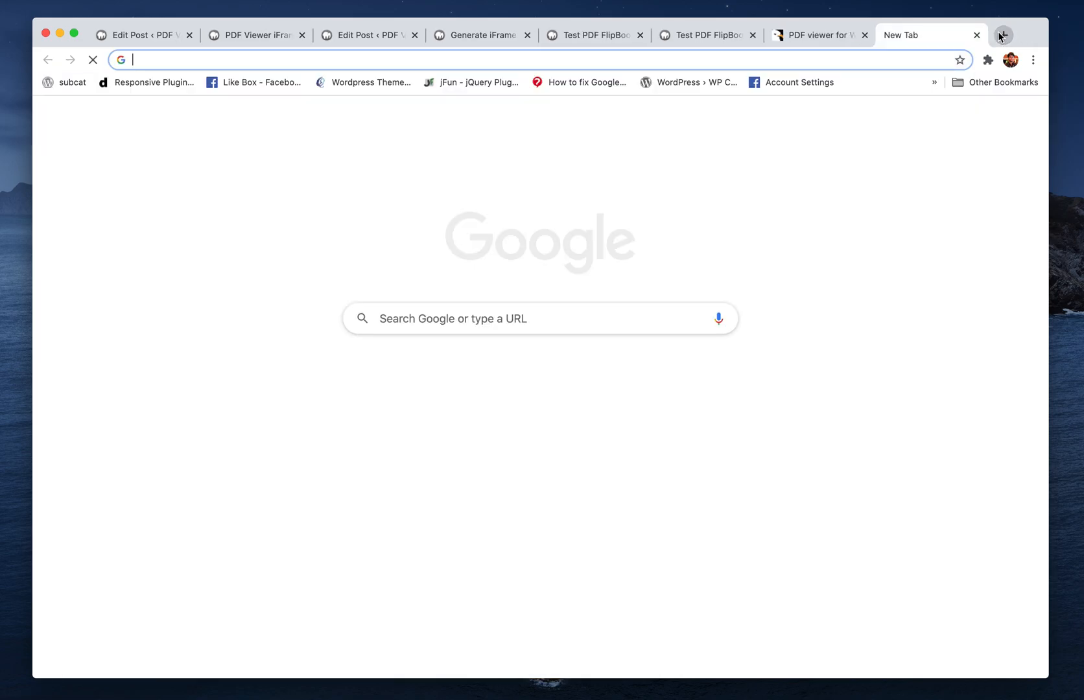
text(themencode.com/helpdesk/)
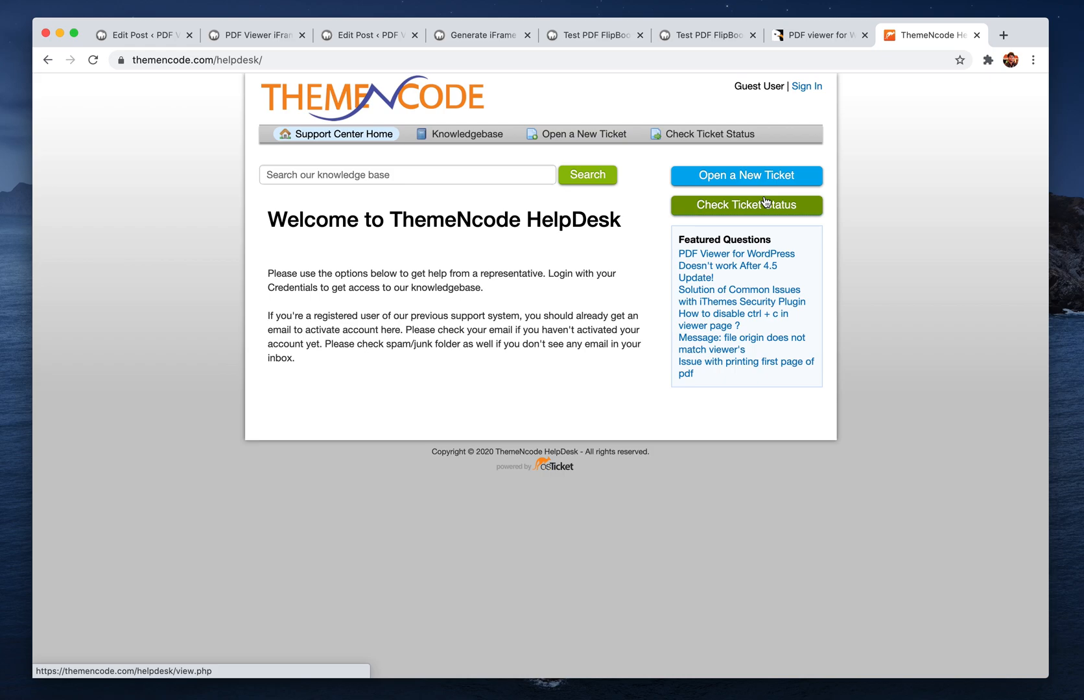
mouse_move(903, 194)
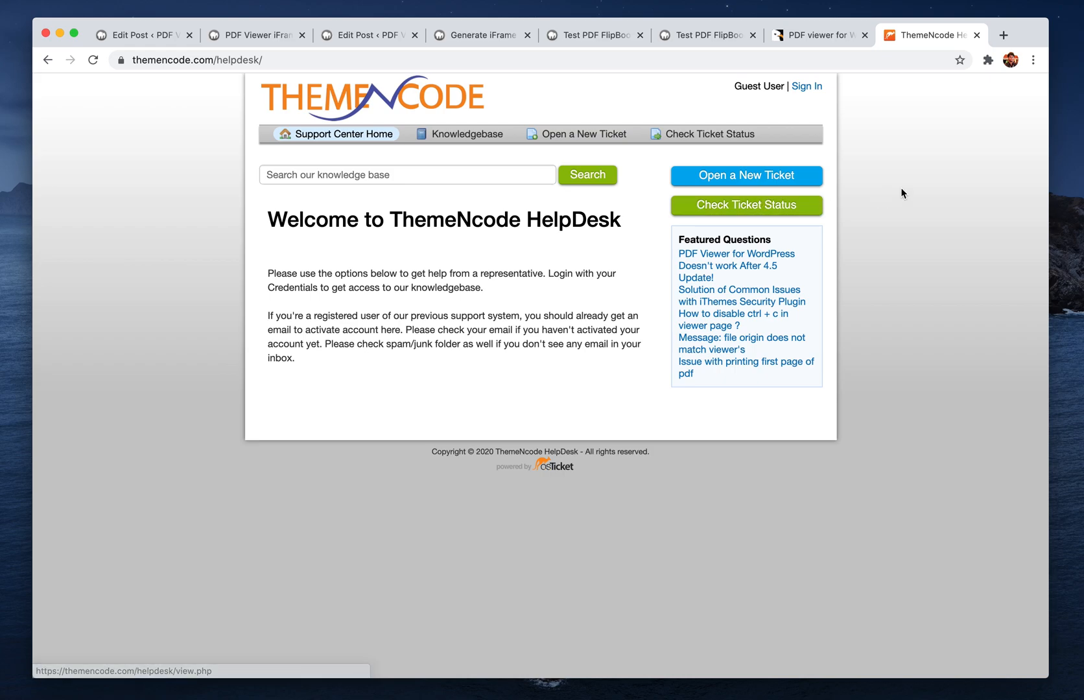
mouse_move(896, 198)
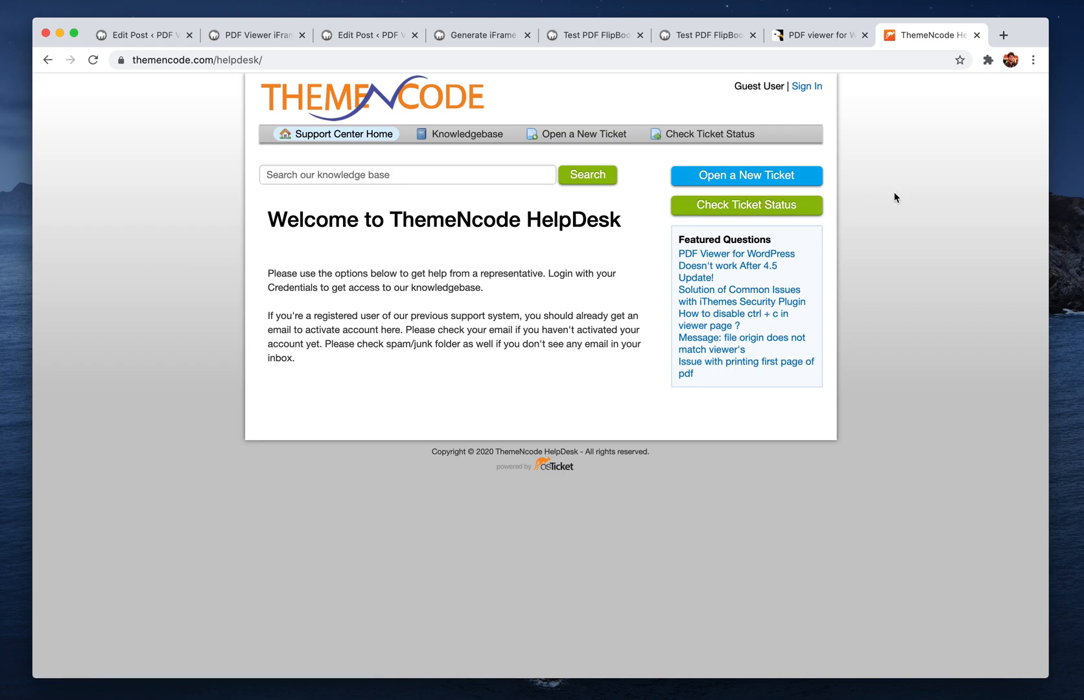
click(662, 35)
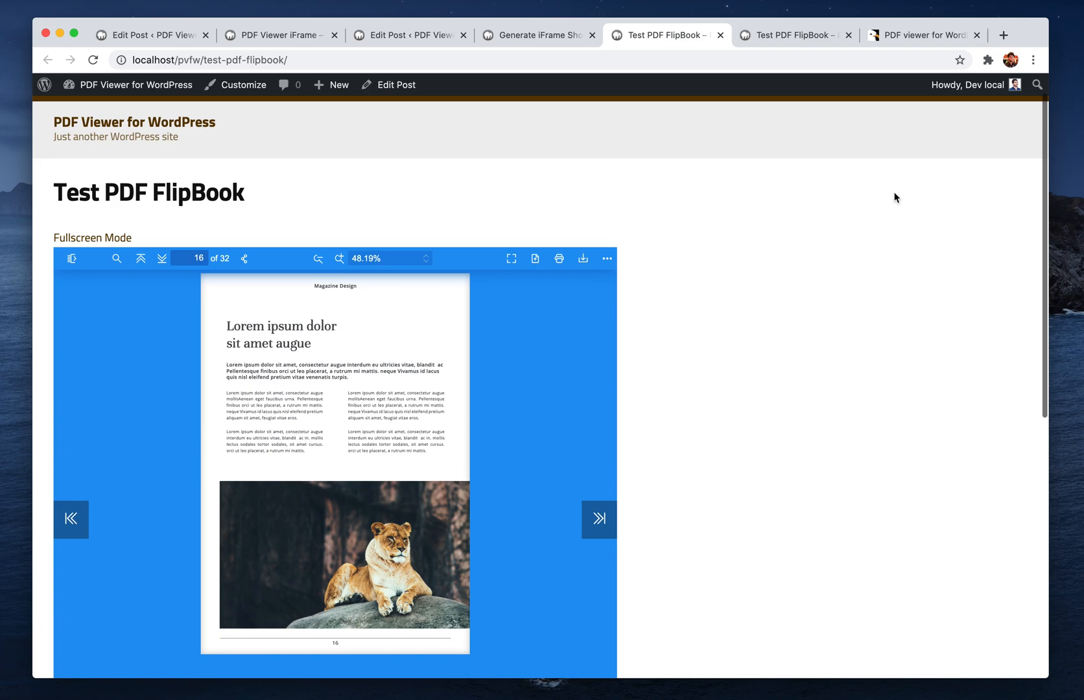
mouse_move(893, 197)
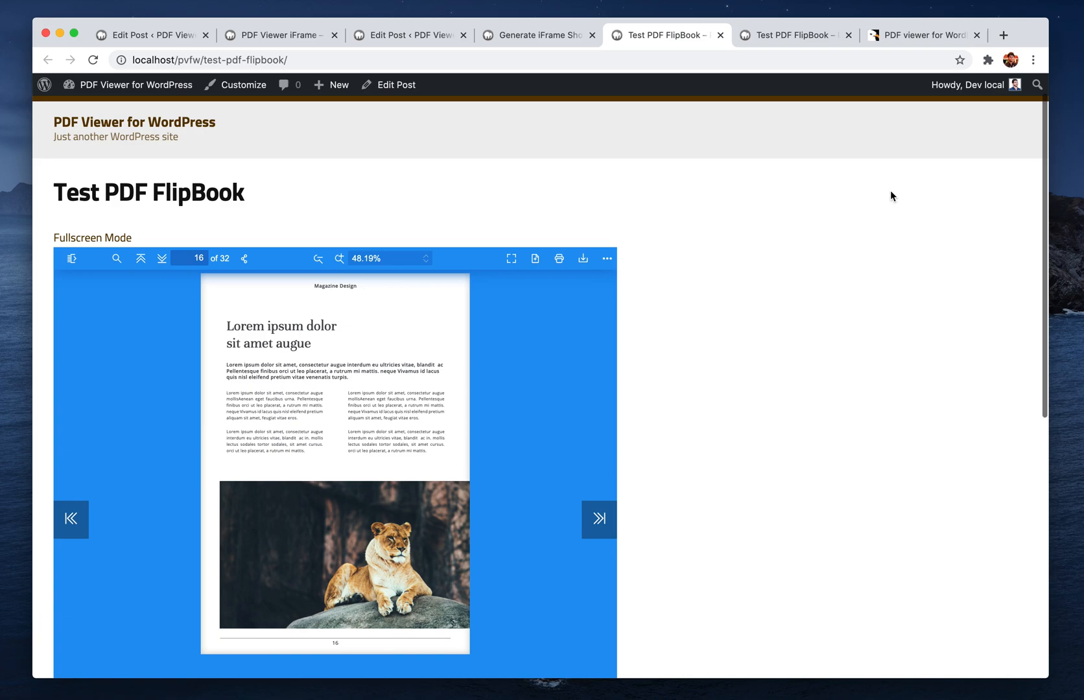